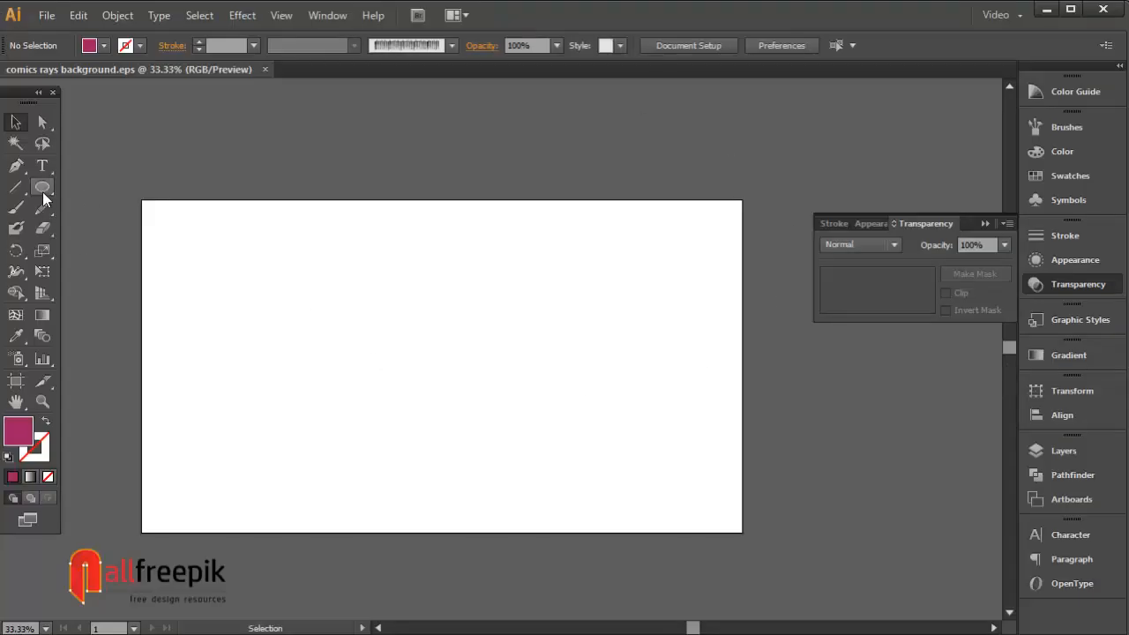
Draw a rectangle over the whole artboard and fill it with a bright pink swatch.
click(42, 187)
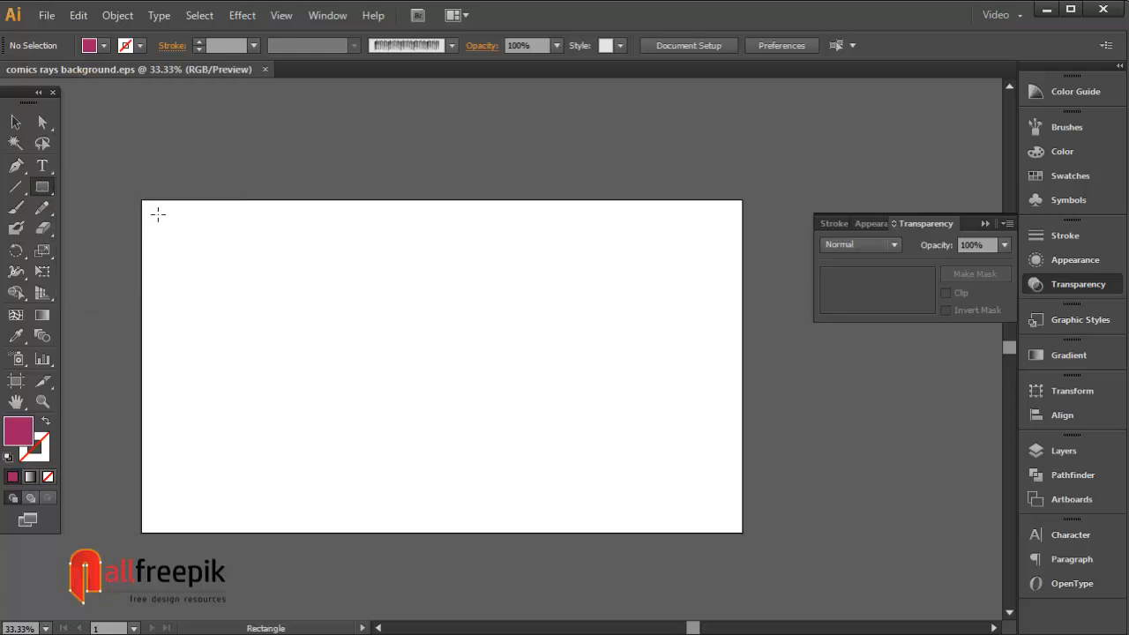
drag(157, 216, 774, 531)
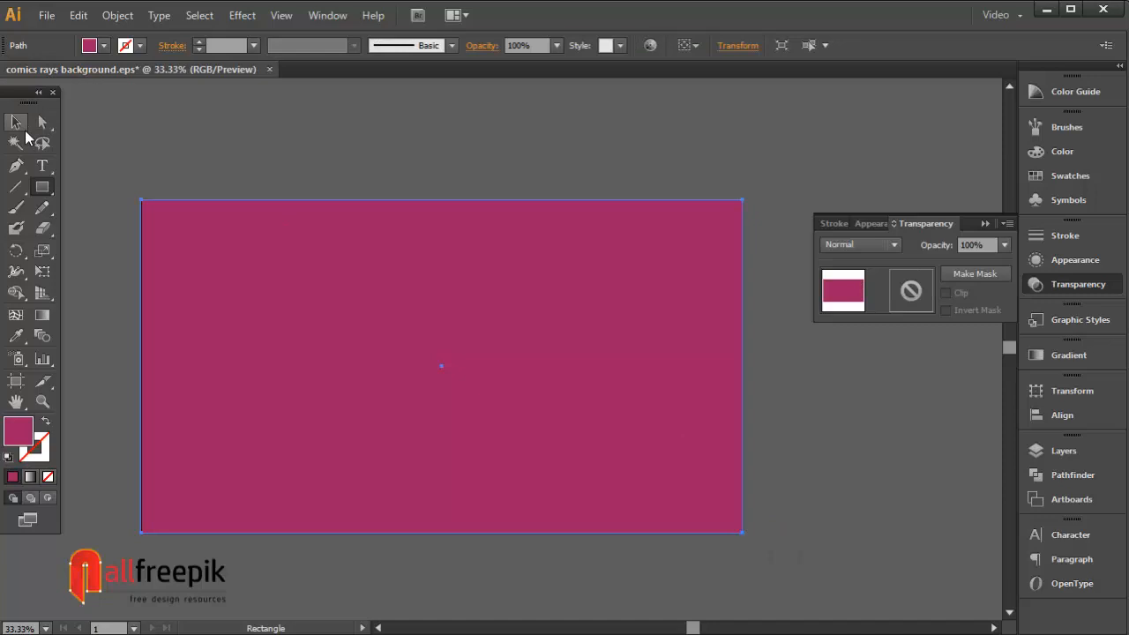
click(14, 122)
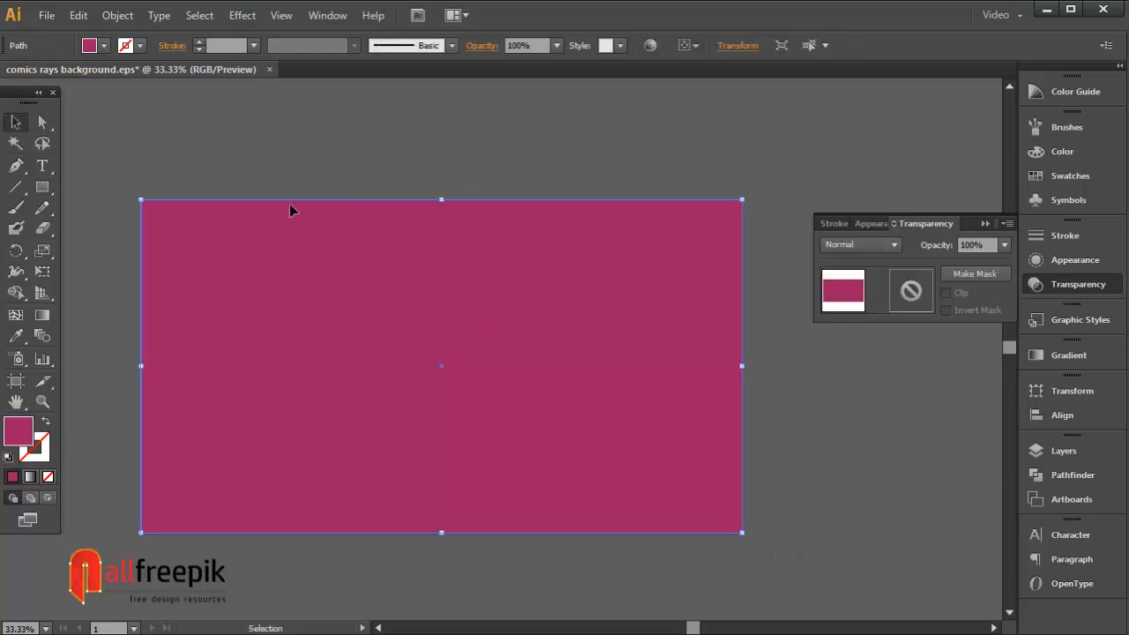
drag(115, 156, 159, 177)
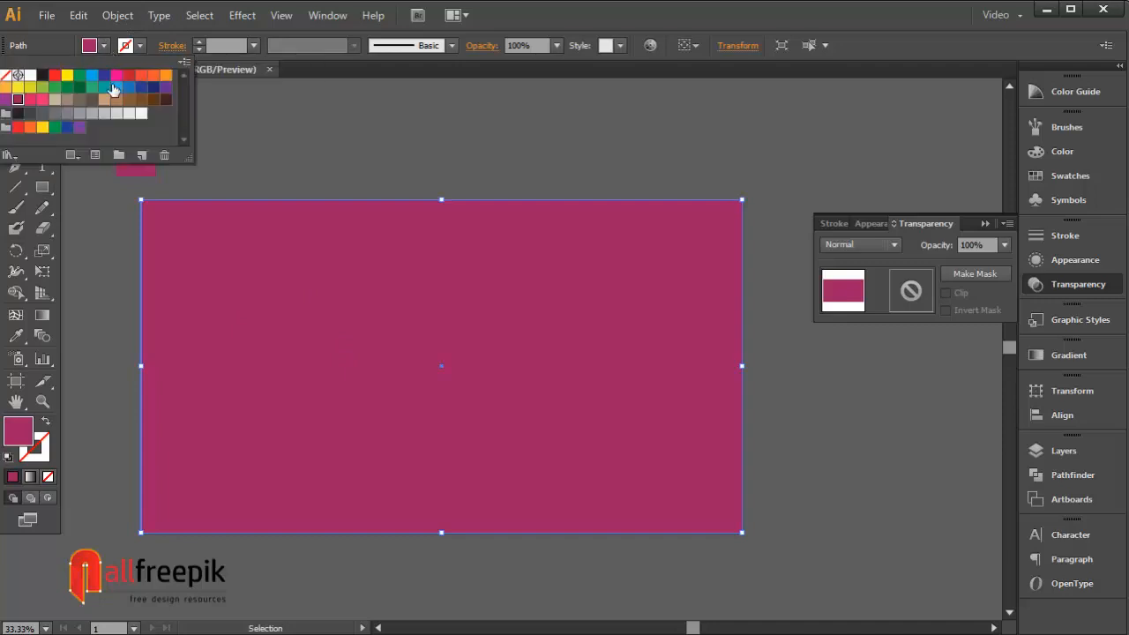
click(32, 99)
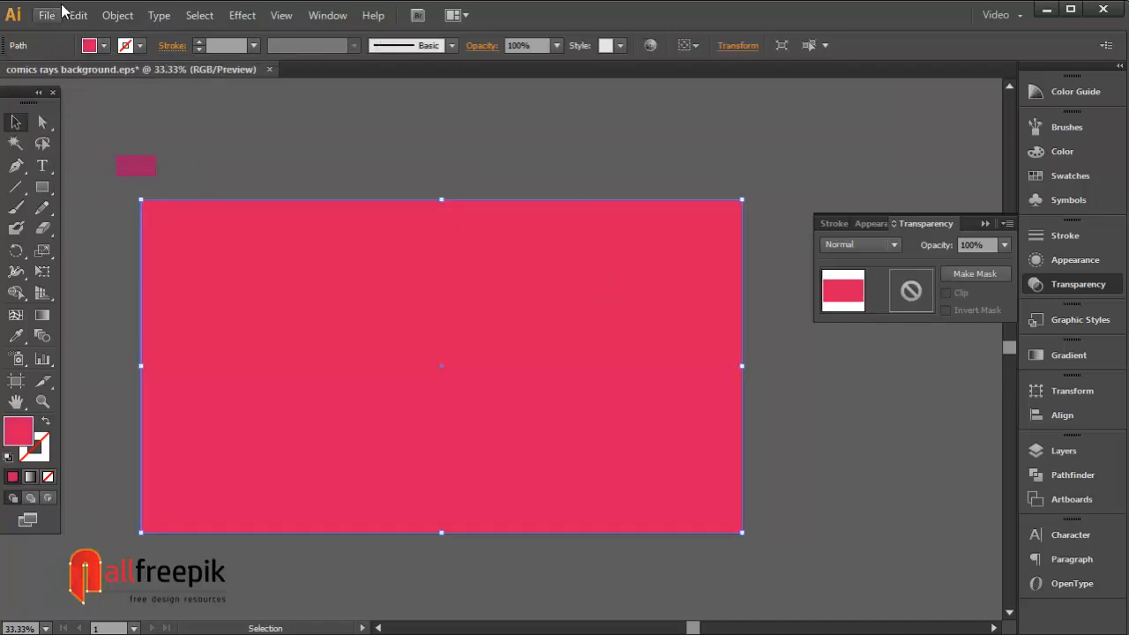
click(117, 14)
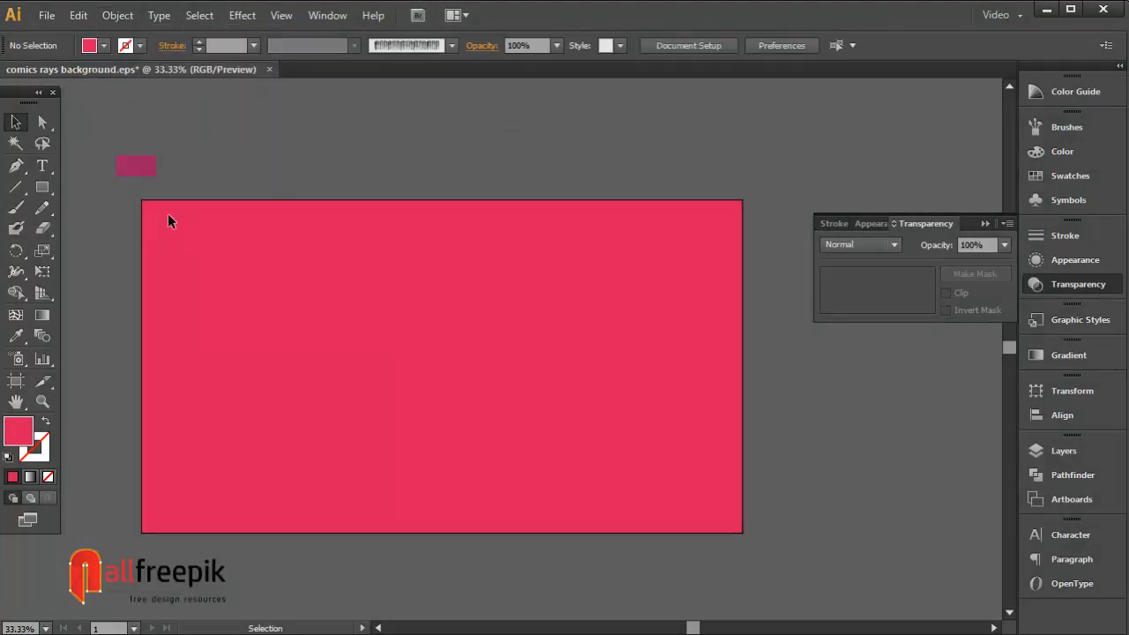
mouse_move(42, 187)
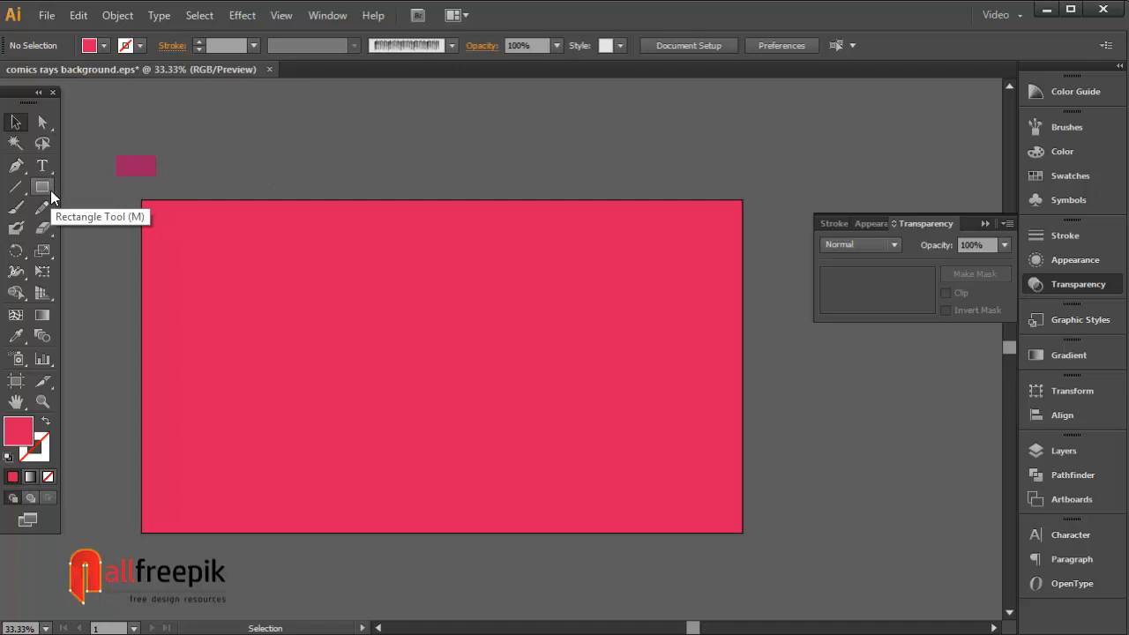
mouse_move(772, 273)
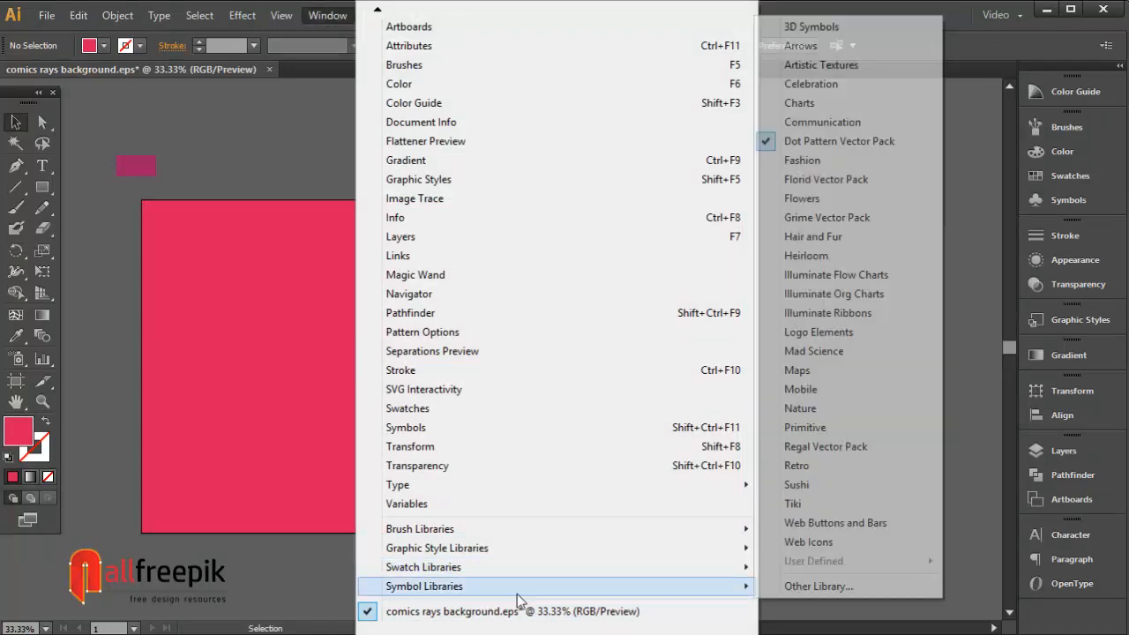
mouse_move(797, 102)
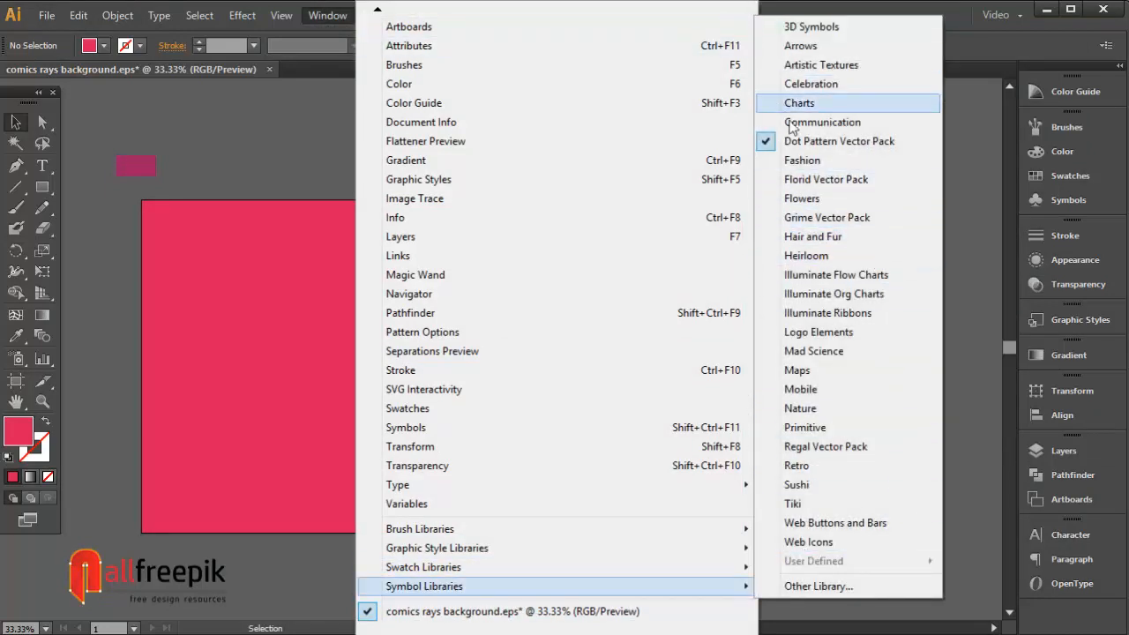
Place a radial halftone dot symbol from the Dot Pattern Vector Pack, break its link and group the dots.
click(840, 141)
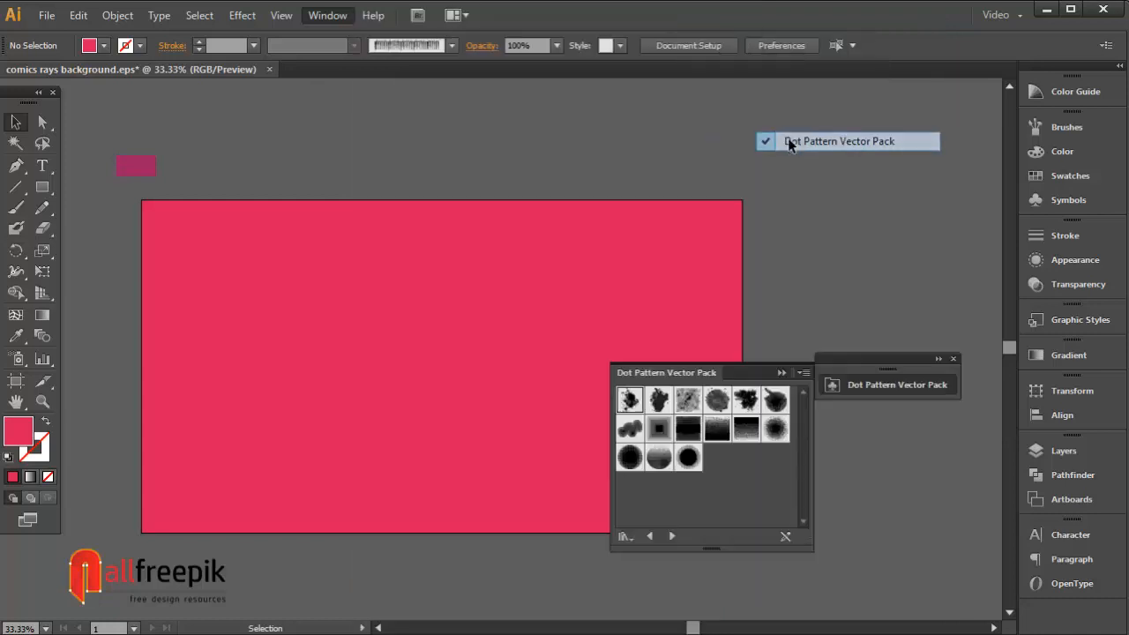
click(776, 429)
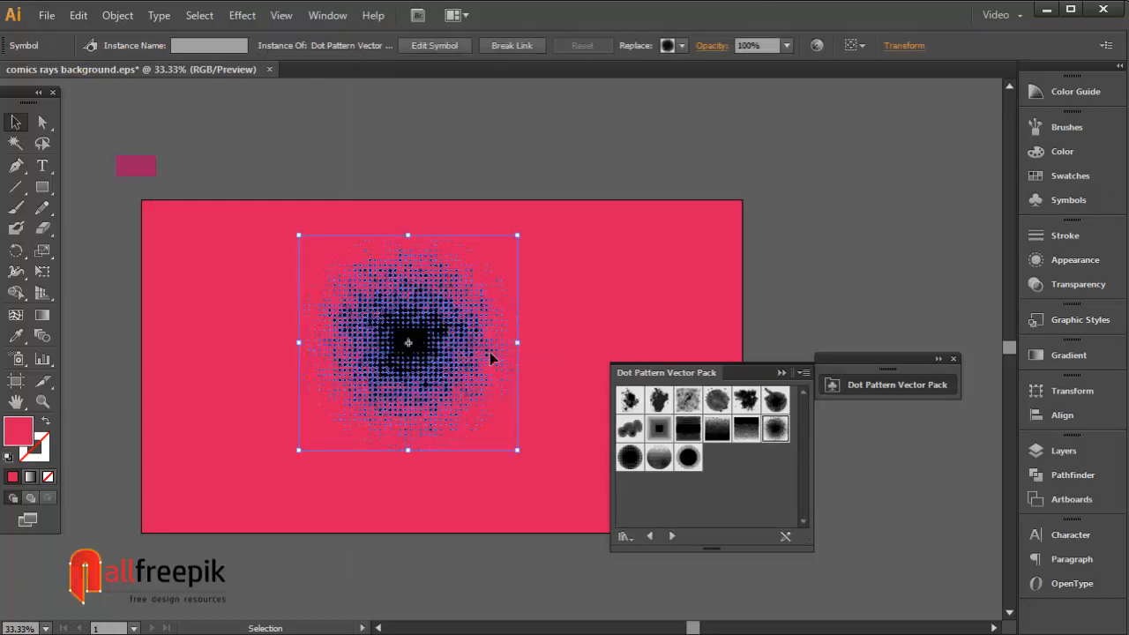
click(512, 46)
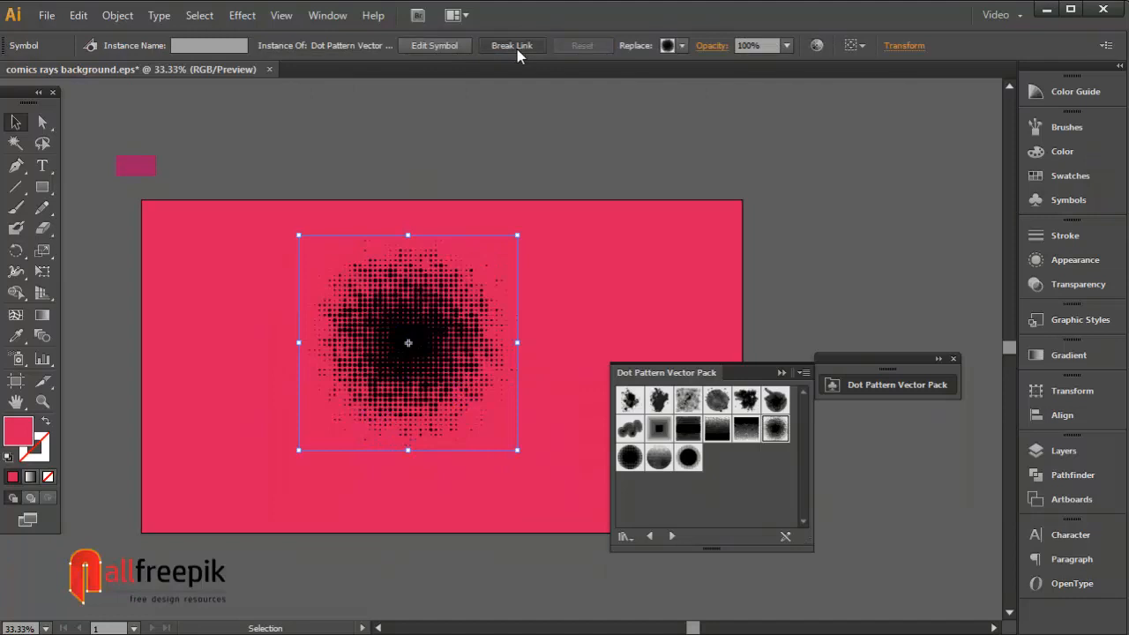
click(116, 14)
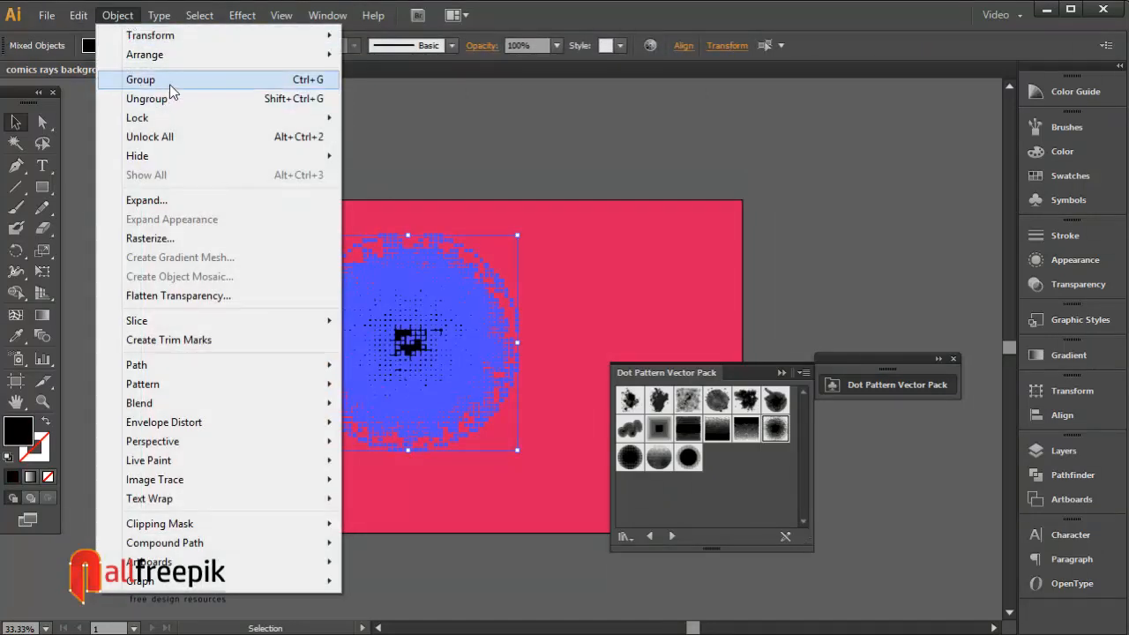
click(141, 79)
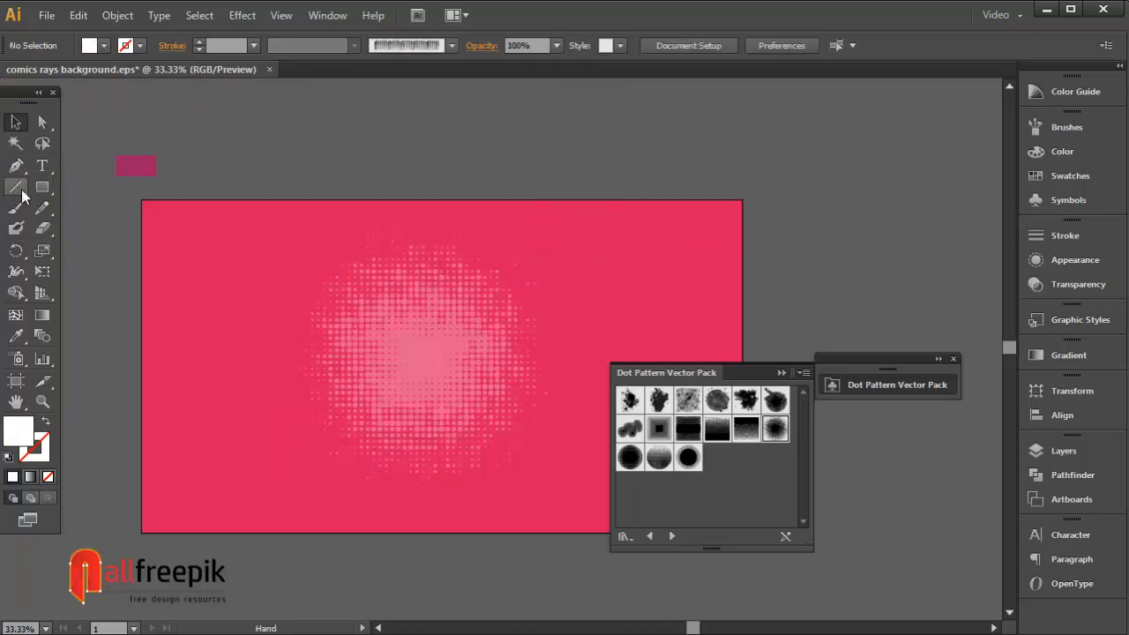
Place a halftone splatter top-left, break its link and give it a darker pink Color Guide shade.
click(14, 122)
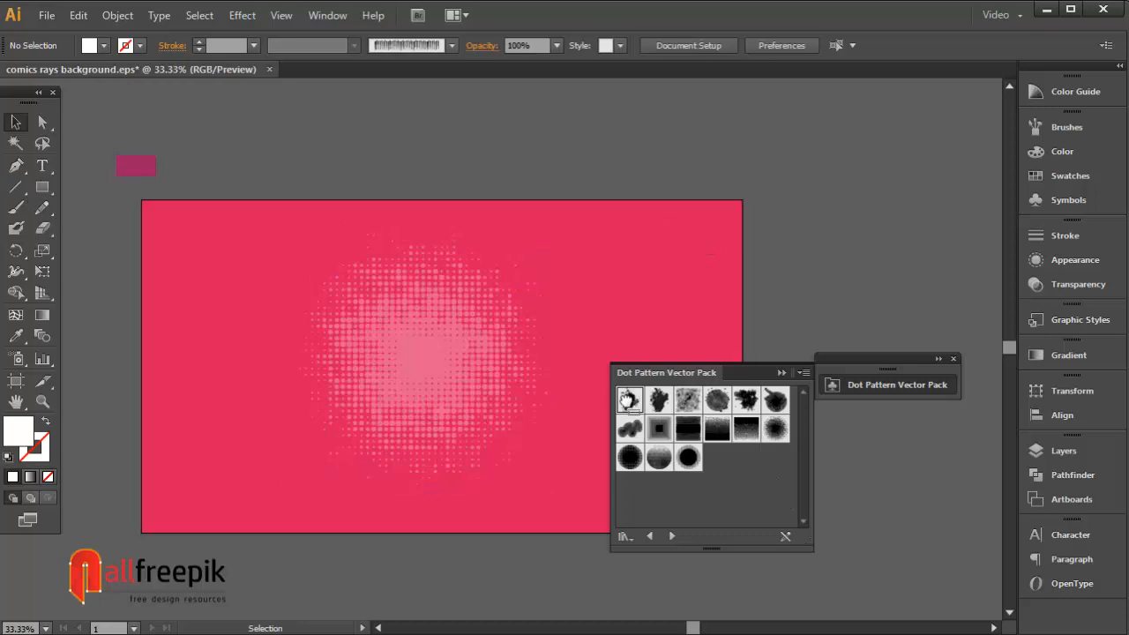
click(630, 399)
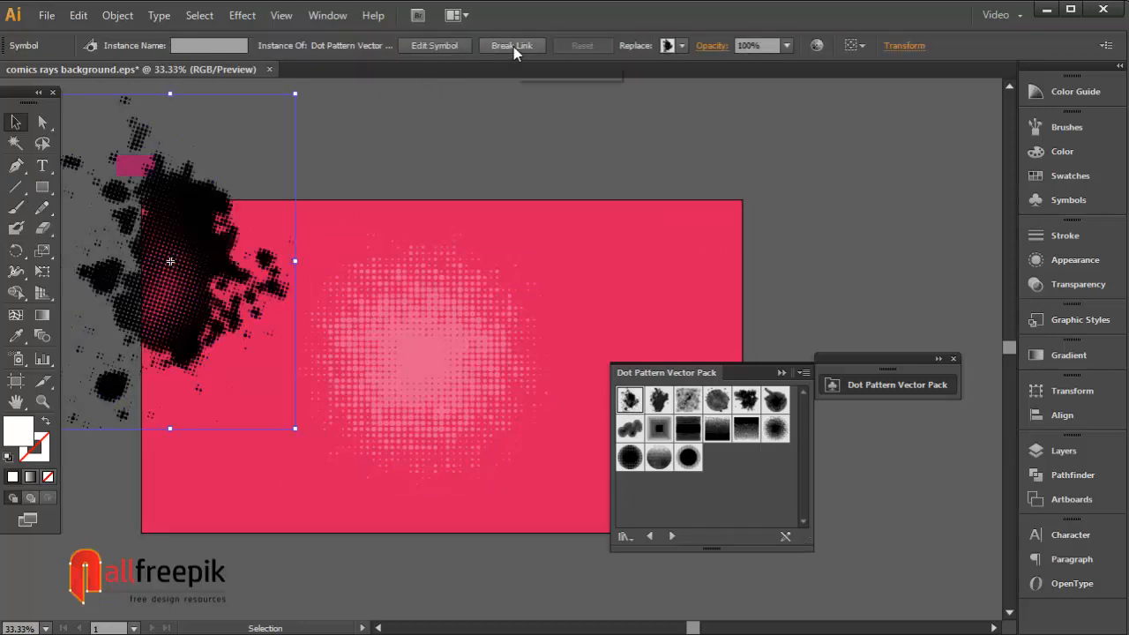
click(117, 14)
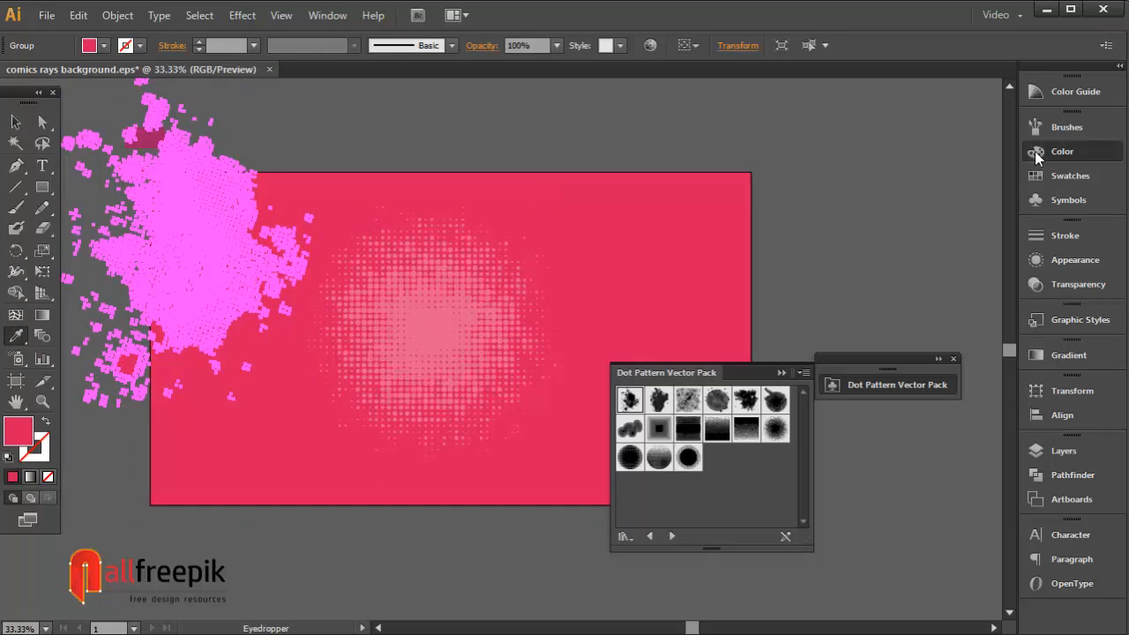
click(1076, 92)
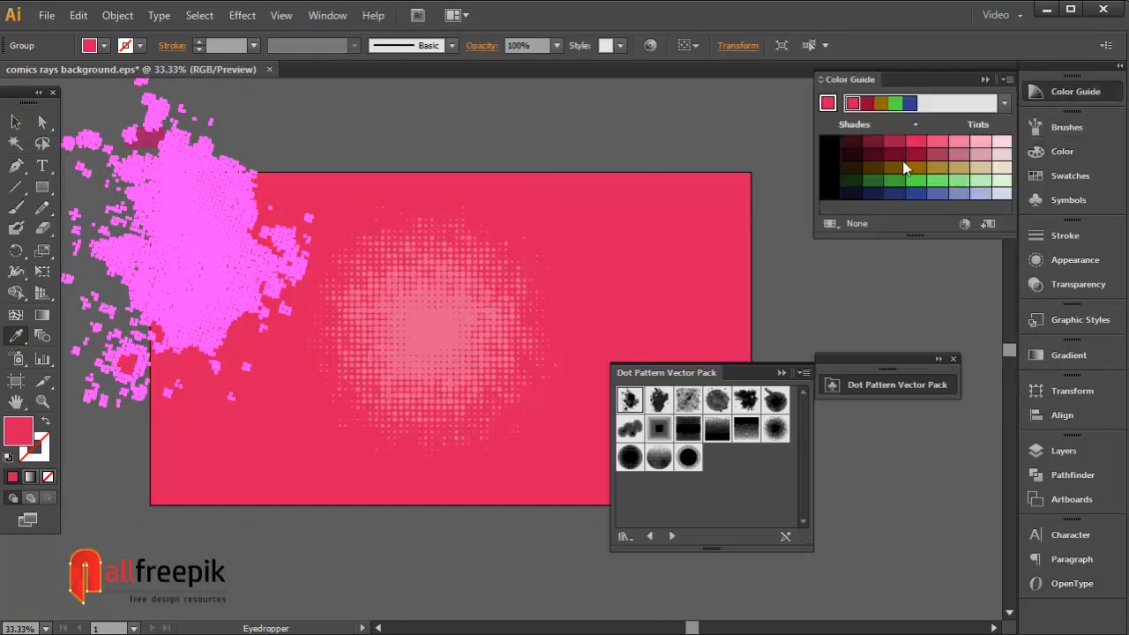
click(556, 46)
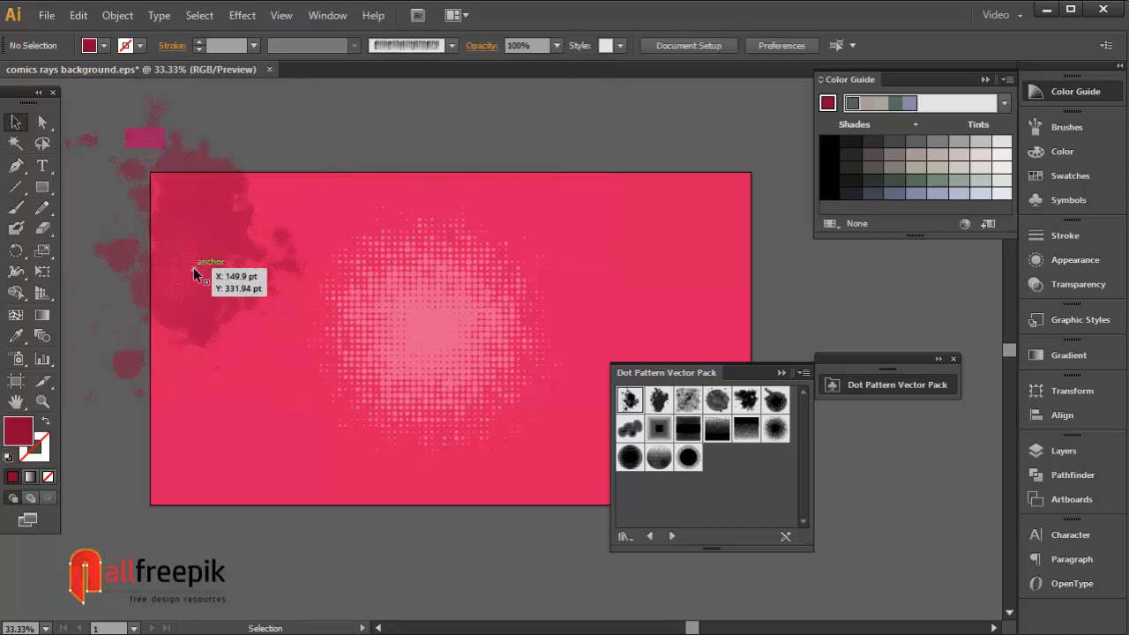
Make the splatter 50% translucent and repeat a dark splatter on the right side.
drag(194, 274, 251, 247)
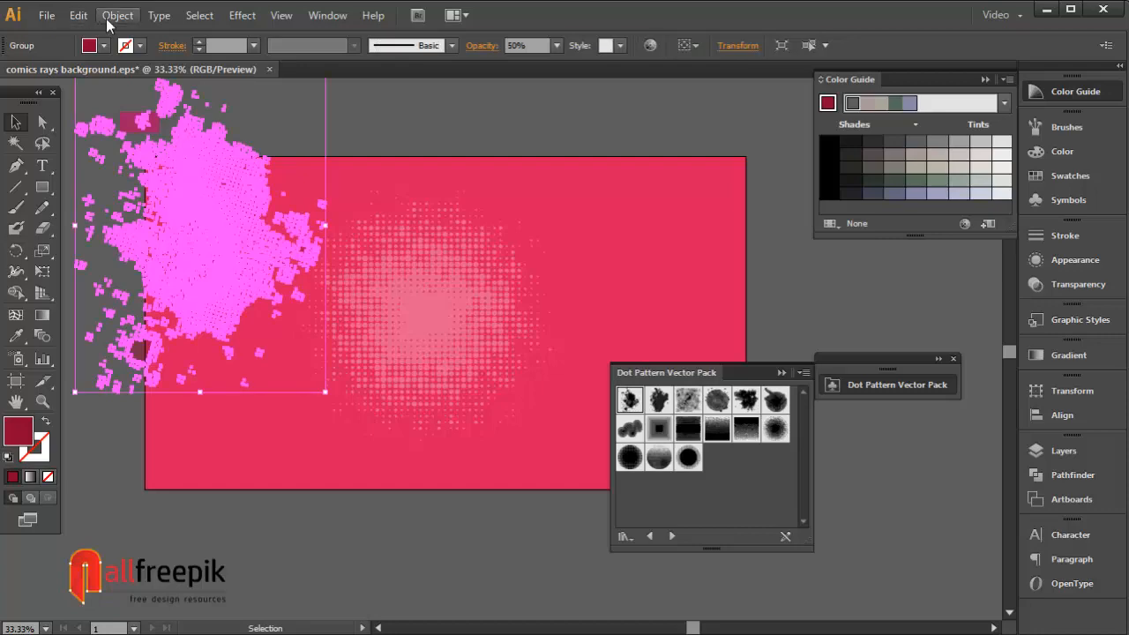
click(77, 14)
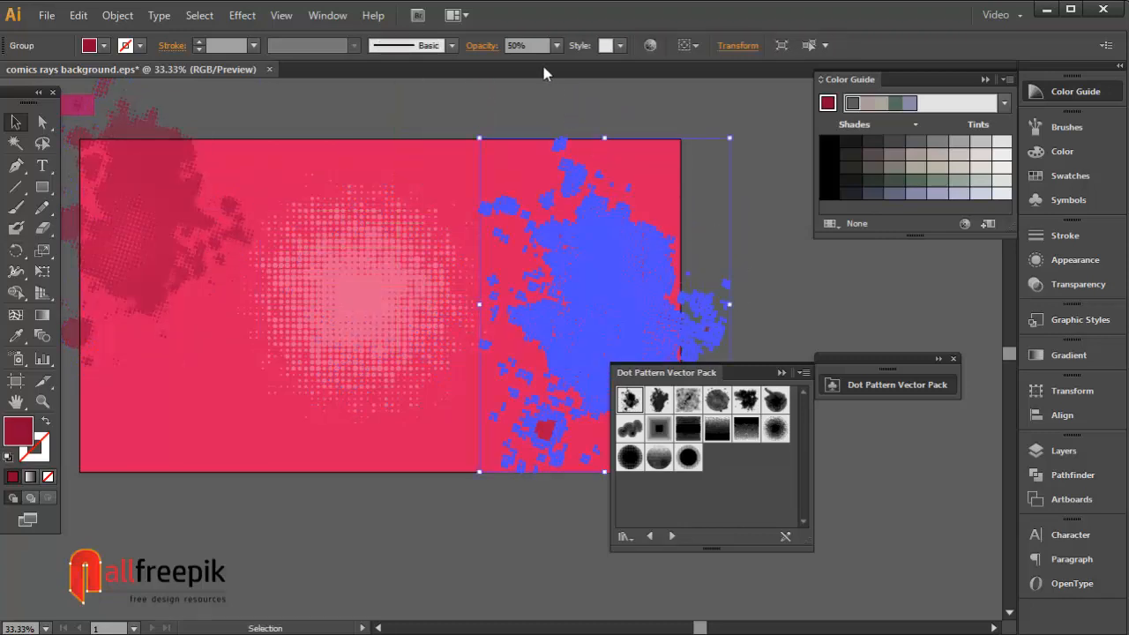
click(554, 45)
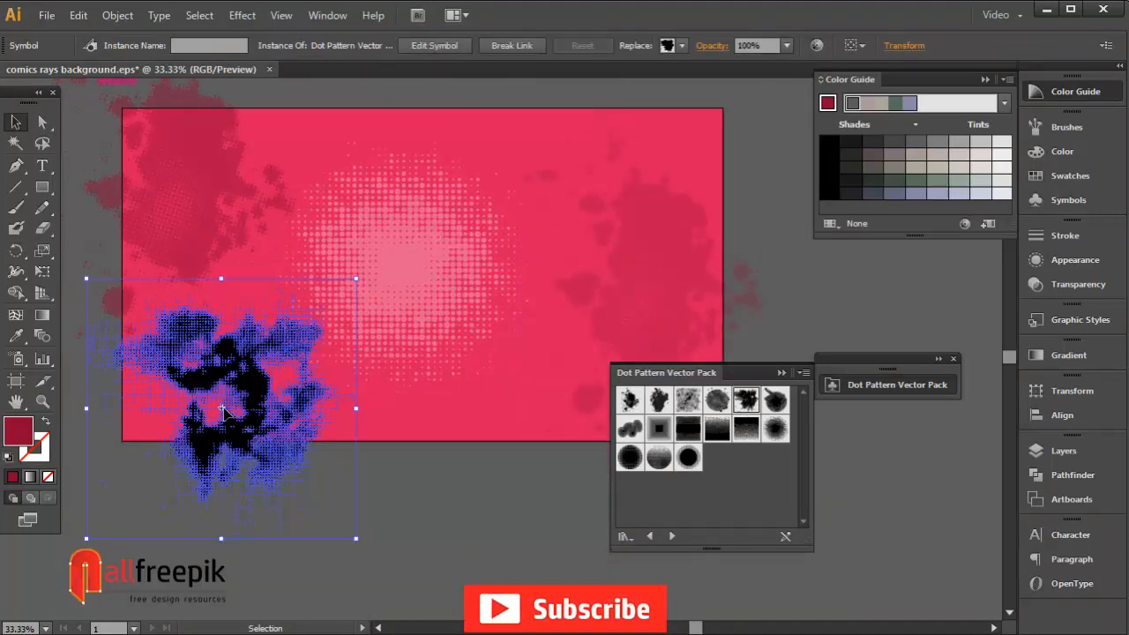
Break the bottom-left splatter's link, make it white at about 19% opacity.
click(512, 46)
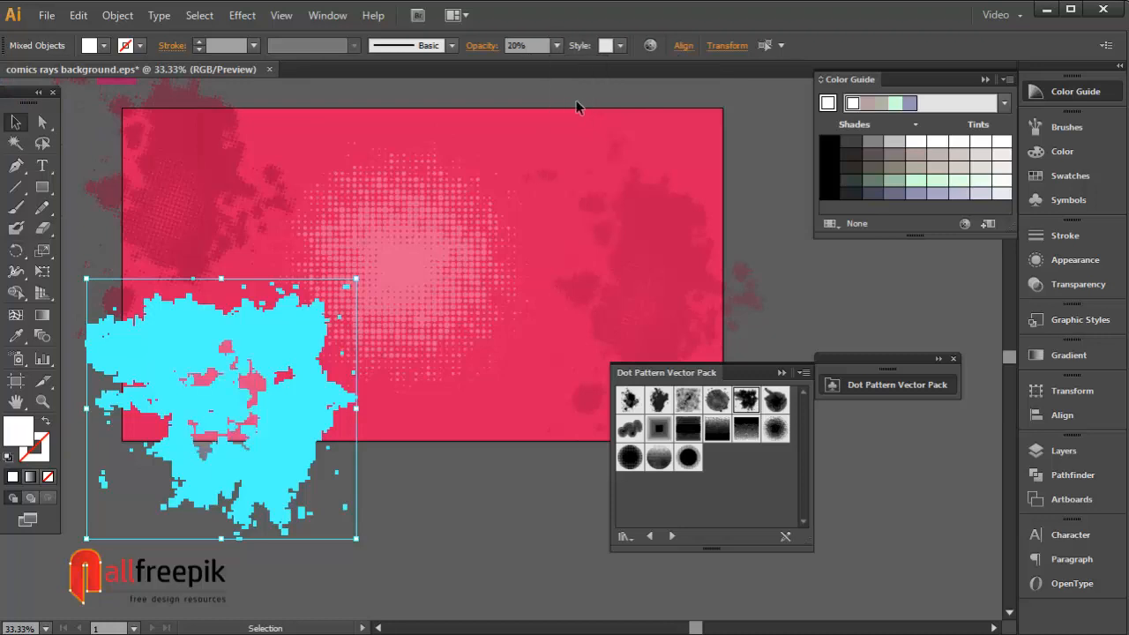
click(116, 14)
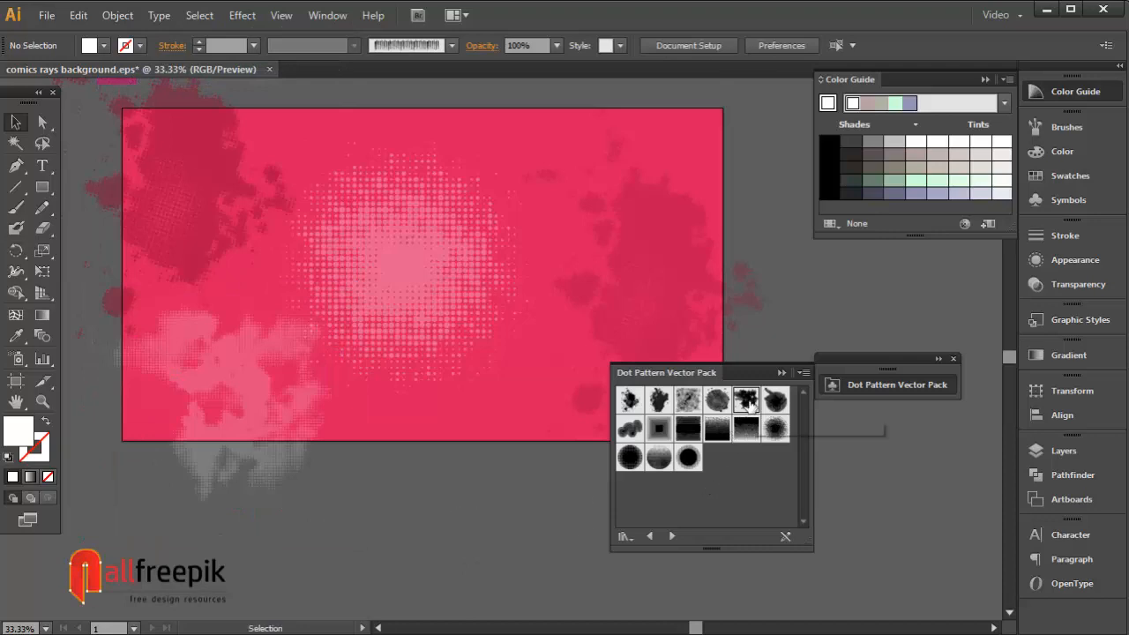
click(42, 187)
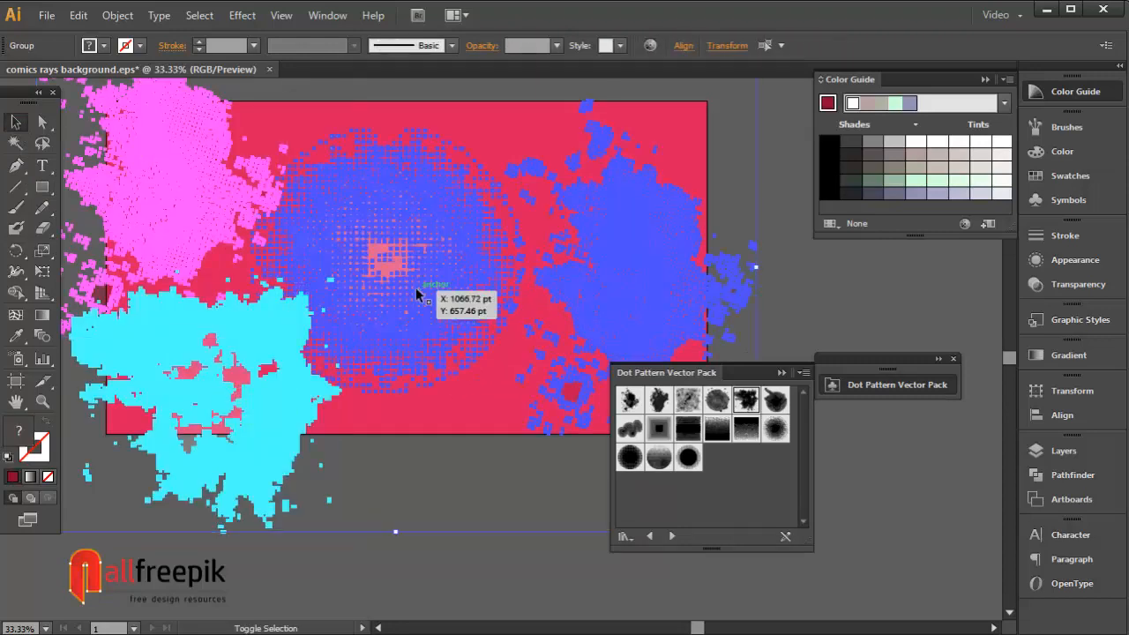
Draw a thin bar below the artboard, colour it dark splatter pink and scale its bottom anchors to 0% into a spike.
click(116, 14)
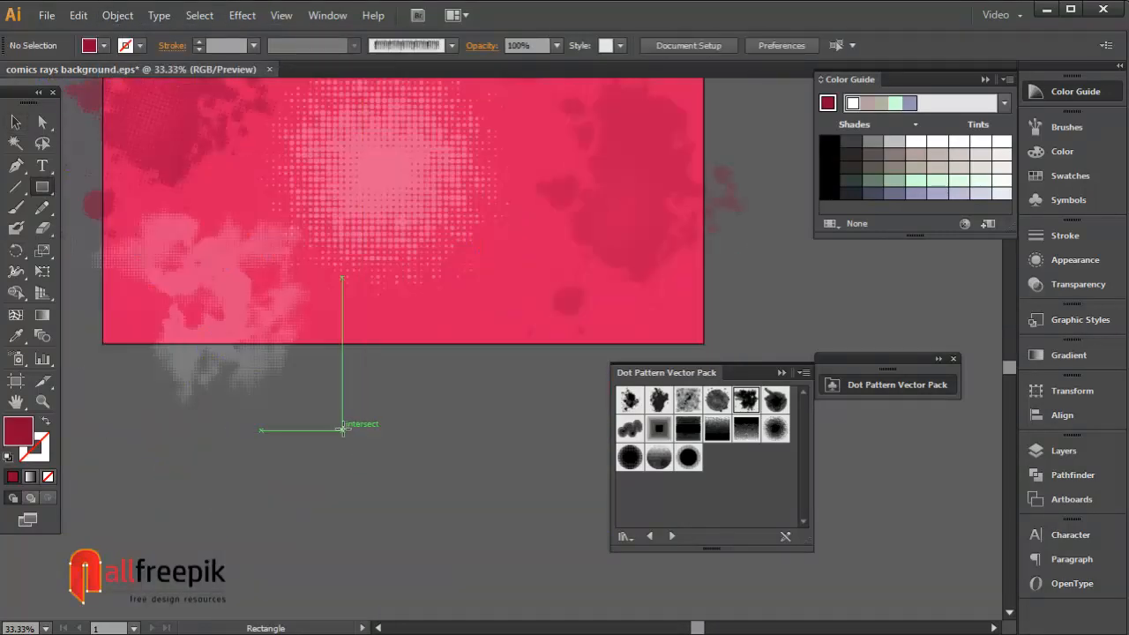
drag(343, 282, 351, 550)
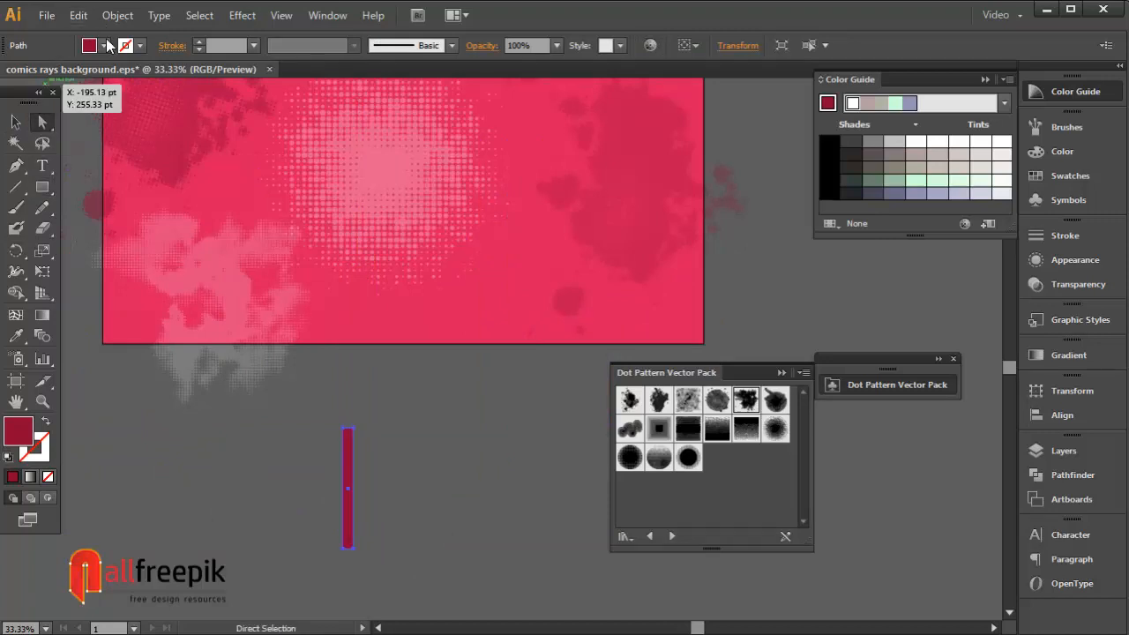
mouse_move(442, 578)
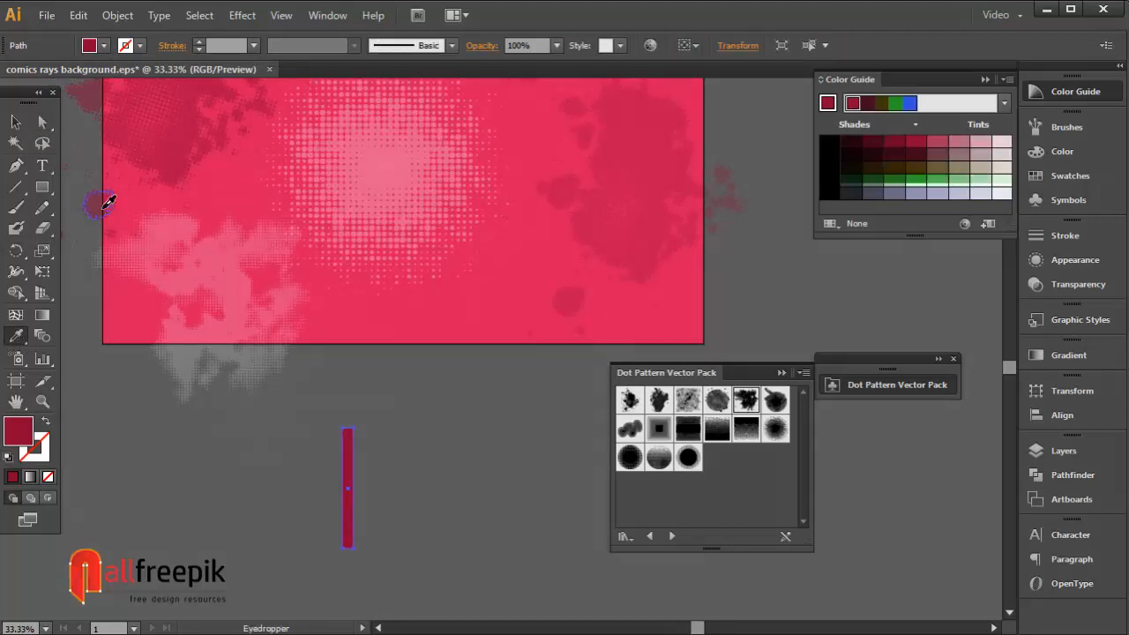
click(344, 550)
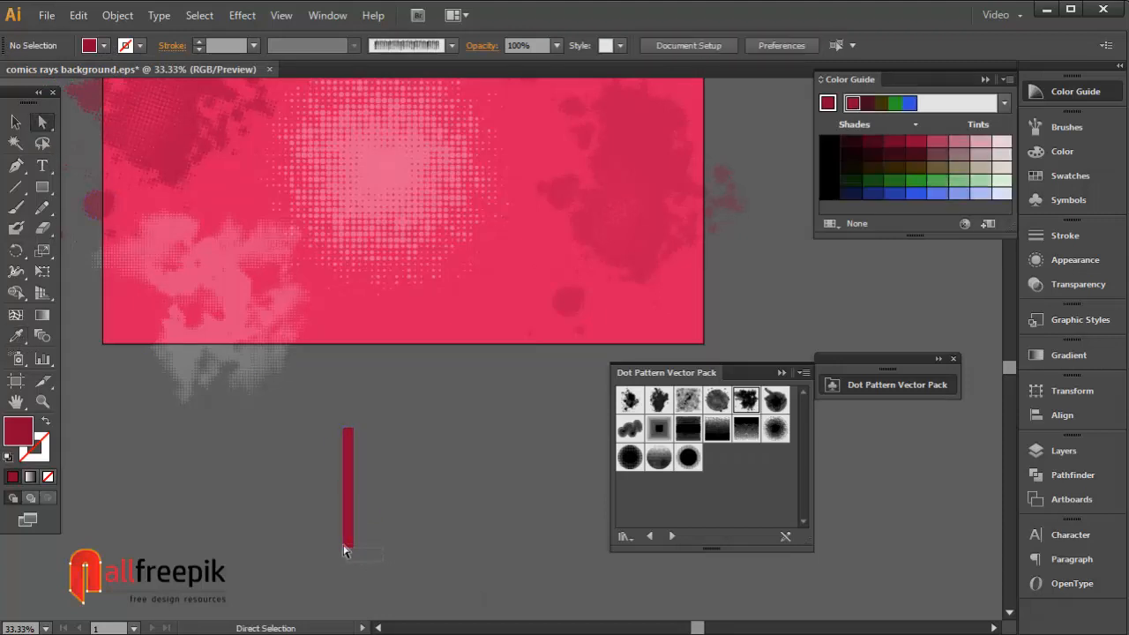
click(16, 272)
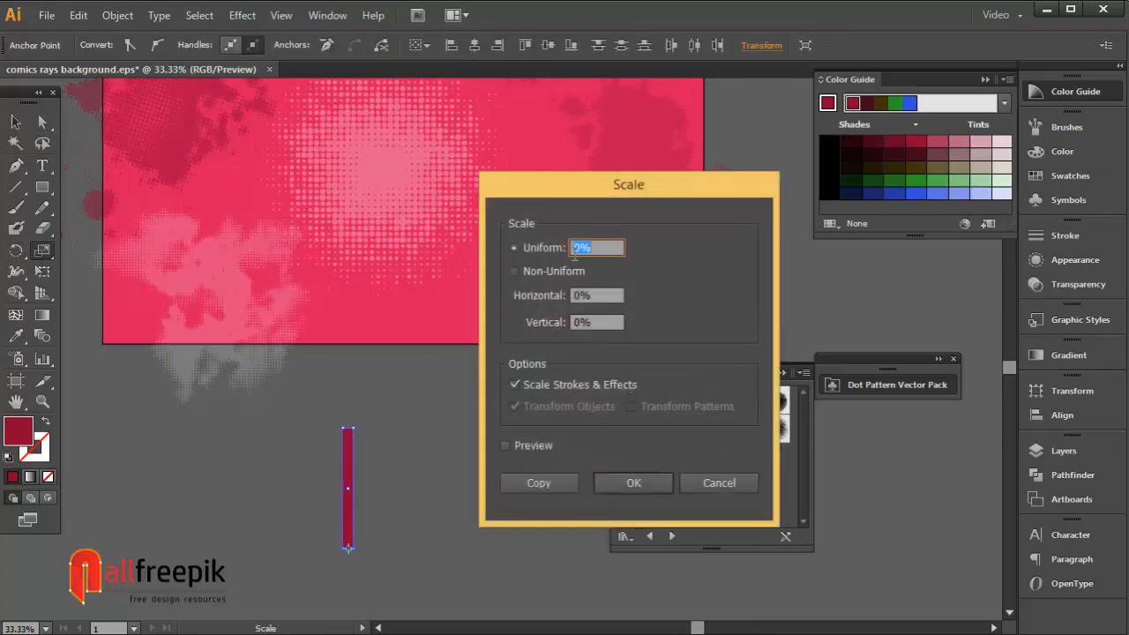
click(718, 484)
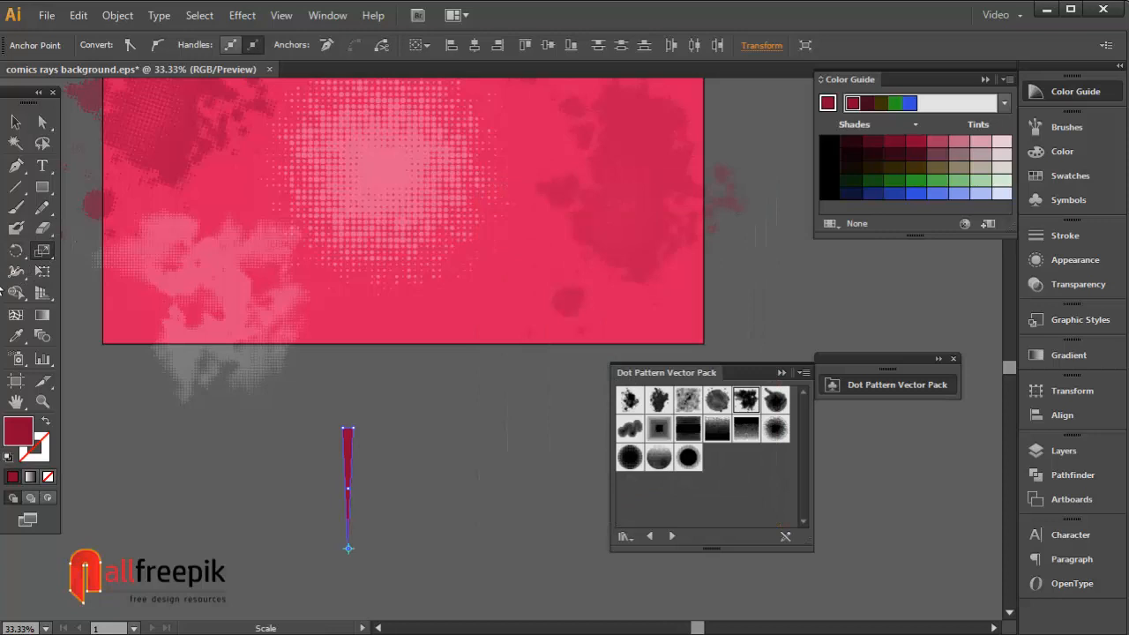
click(14, 121)
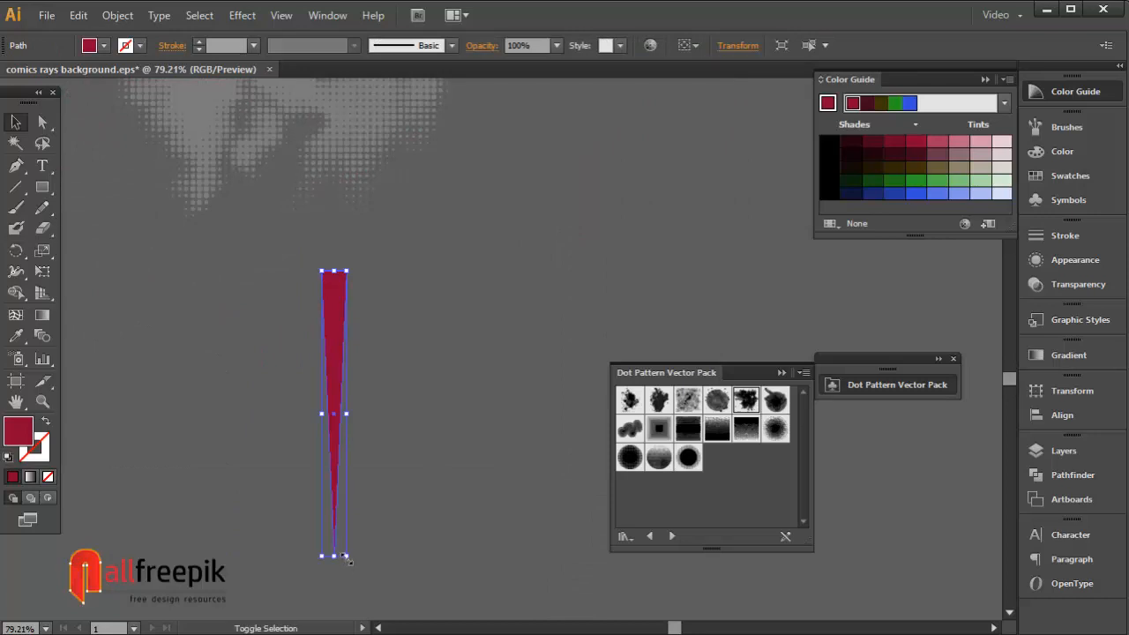
Alt-drag spike copies side by side at staggered heights to form a dozen-spike cluster.
drag(334, 558, 329, 395)
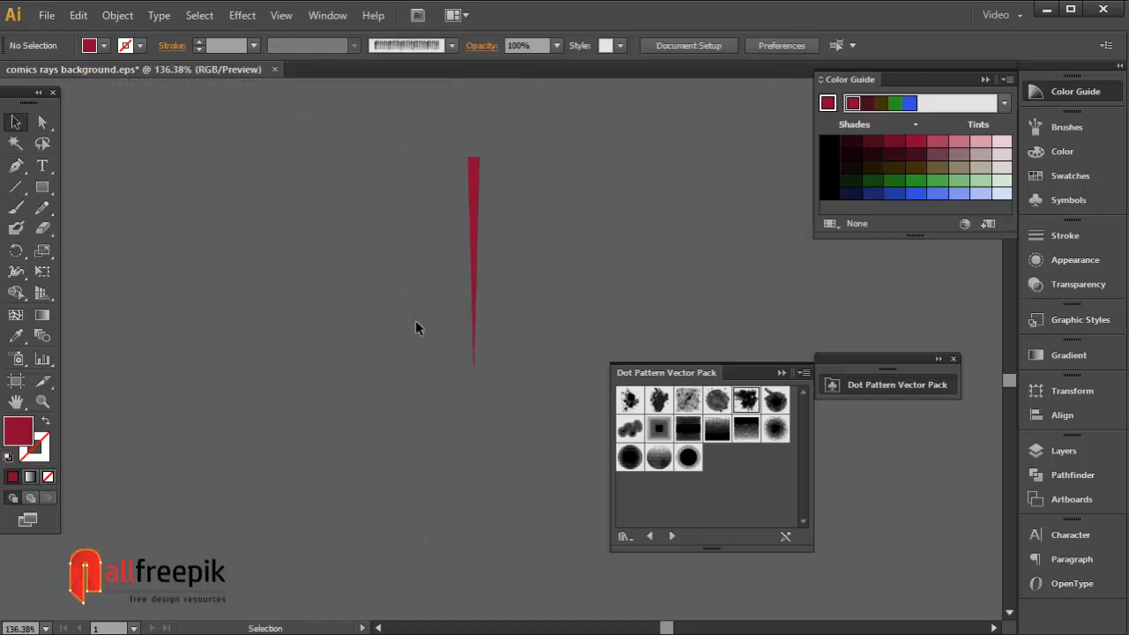
drag(473, 371, 487, 571)
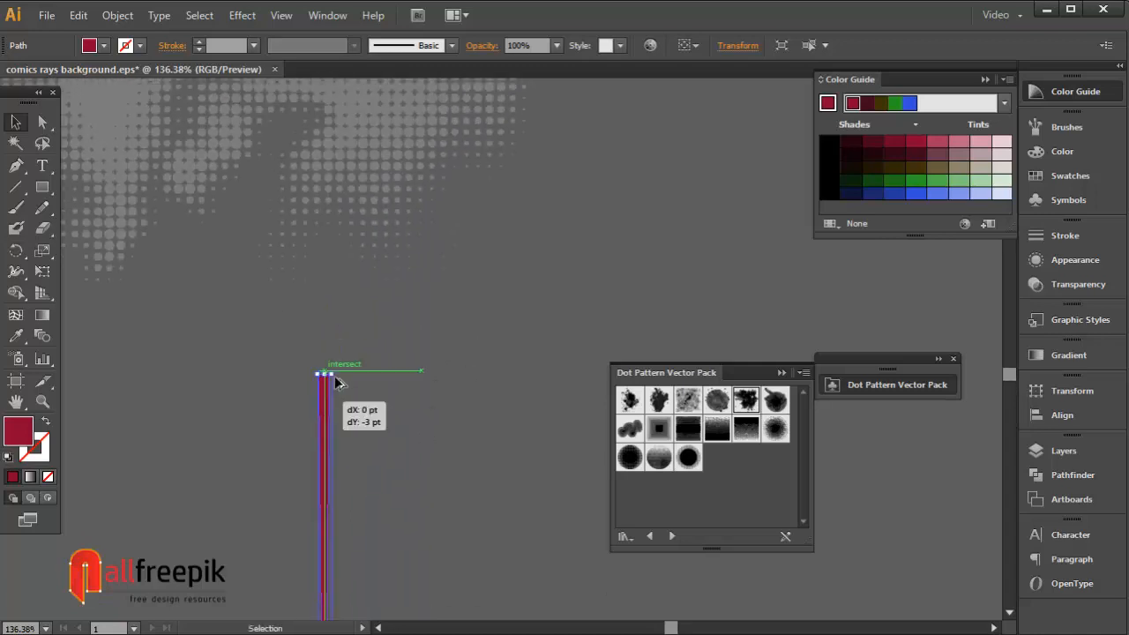
drag(335, 380, 344, 316)
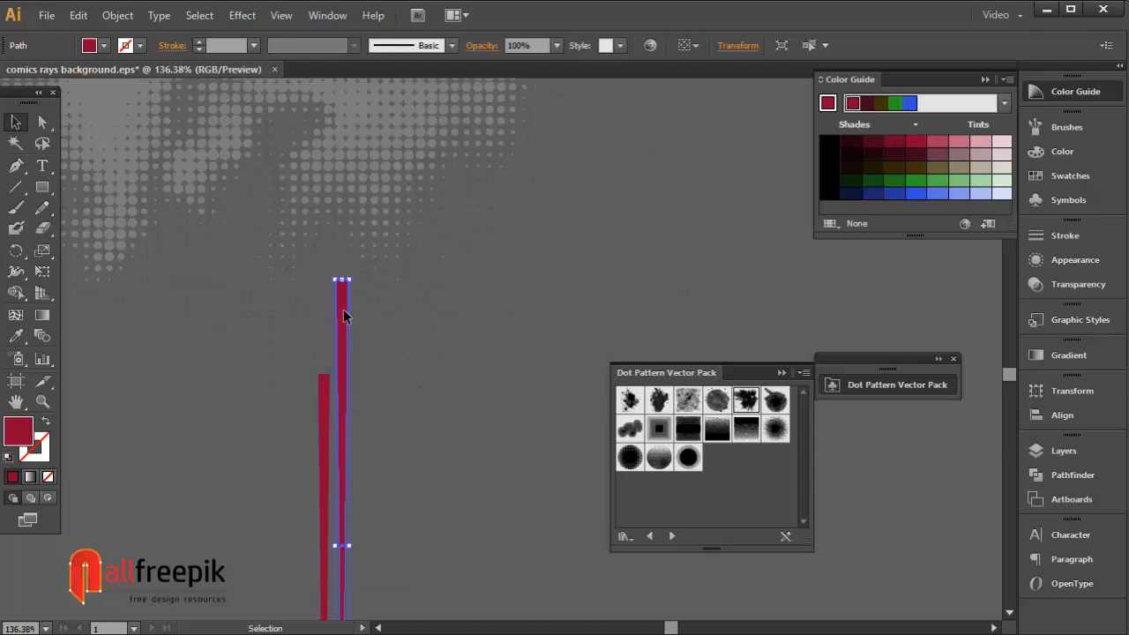
drag(343, 317, 384, 256)
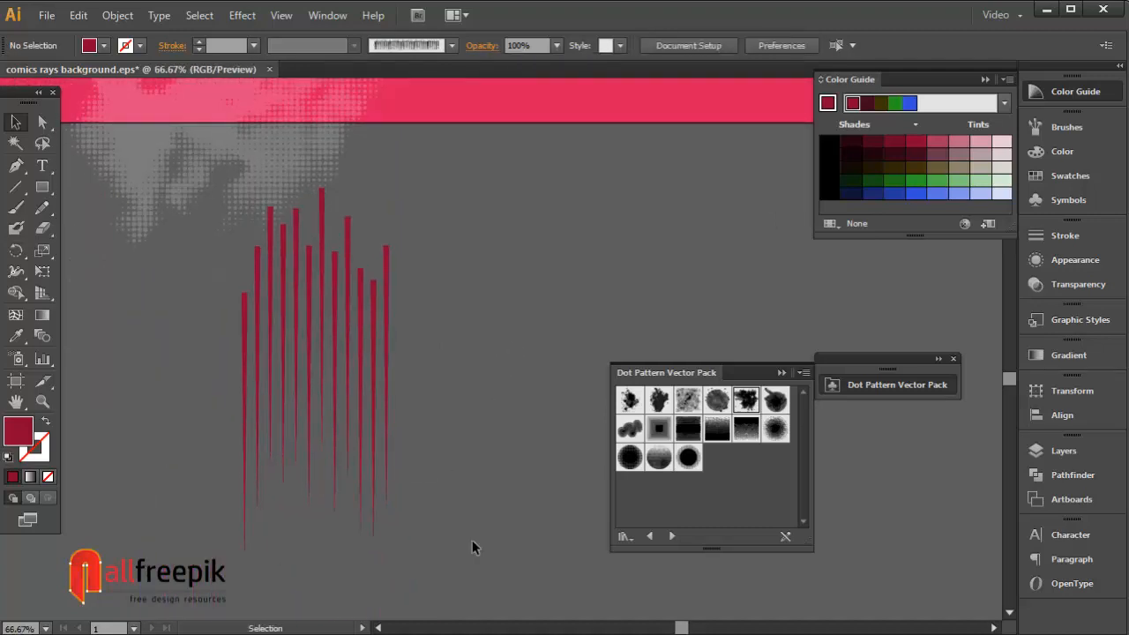
Duplicate the spike cluster horizontally into one long row of spikes.
click(327, 349)
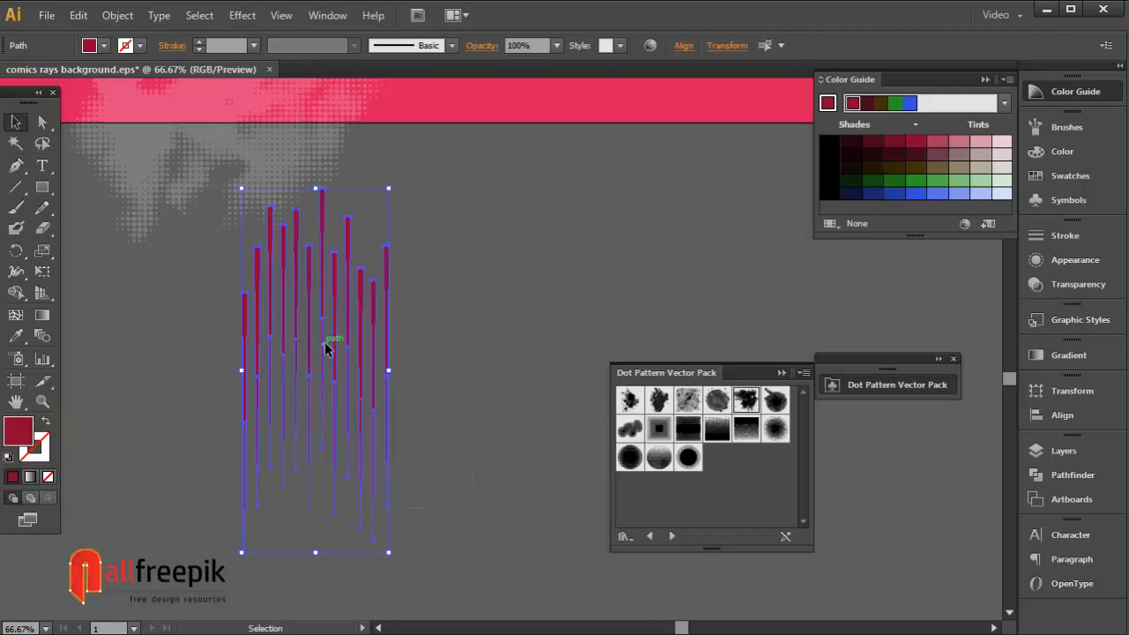
drag(333, 339, 480, 344)
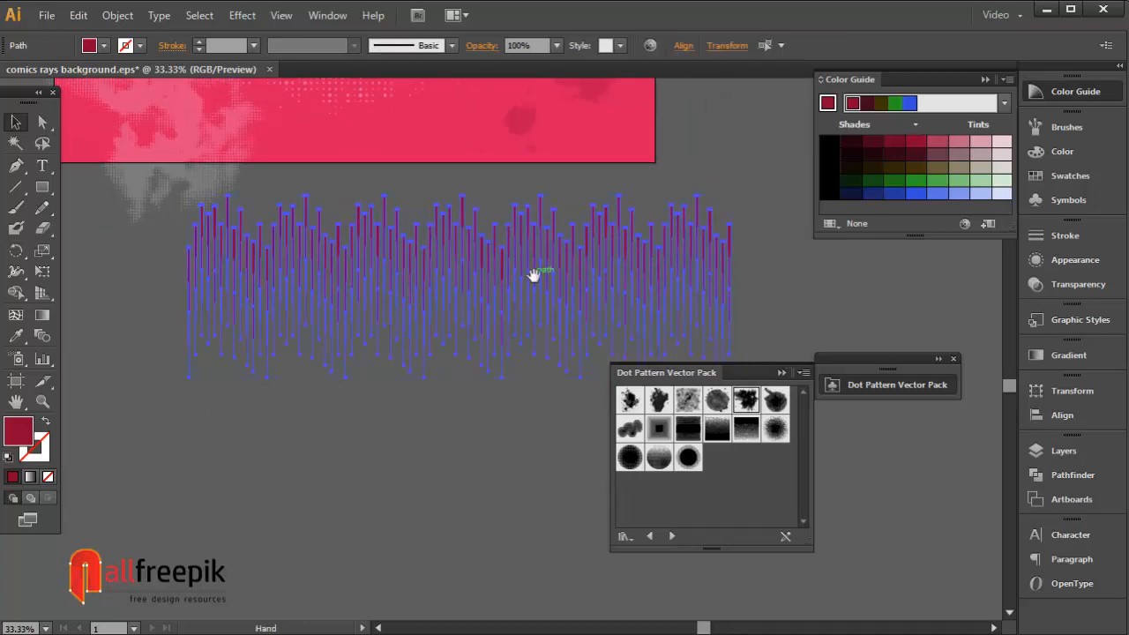
click(1066, 127)
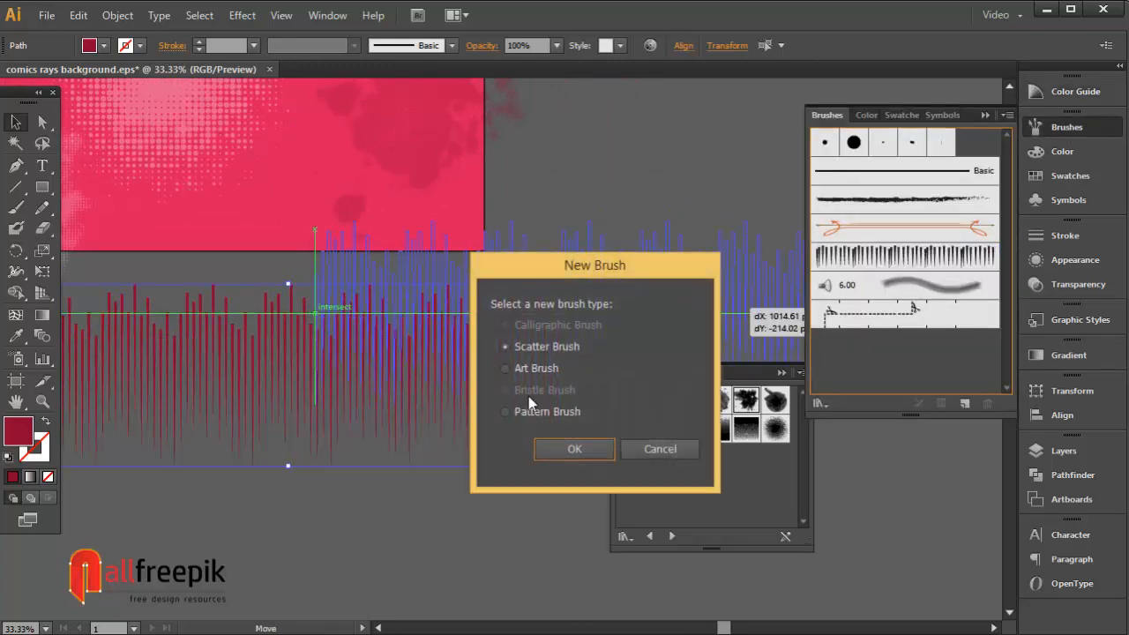
Save the spike row as a new Art Brush with default options.
click(576, 450)
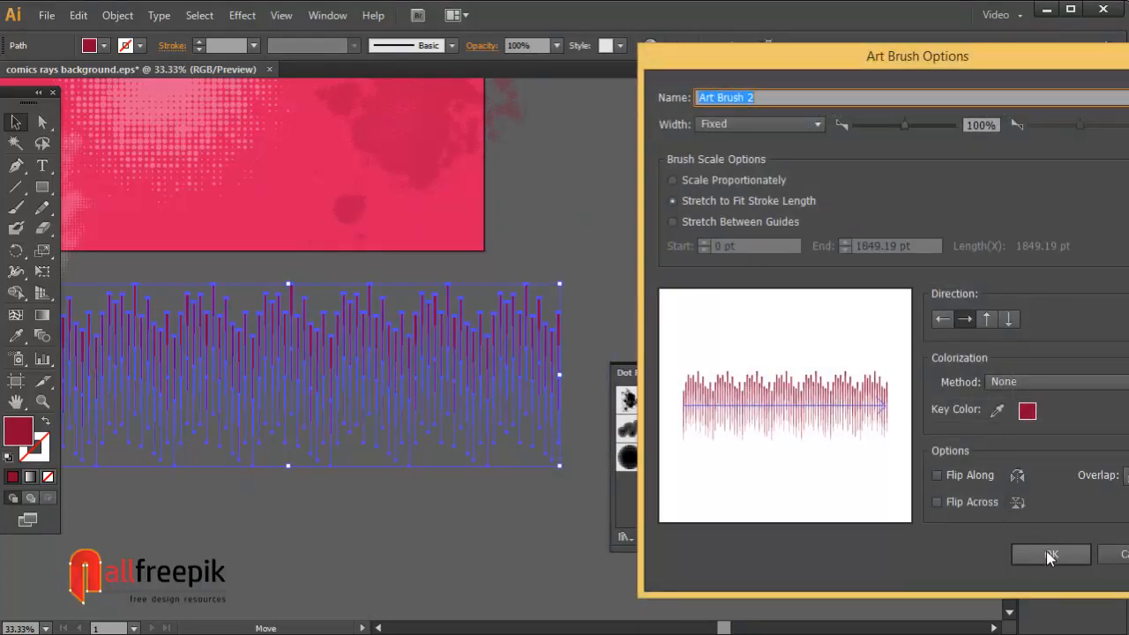
click(1052, 554)
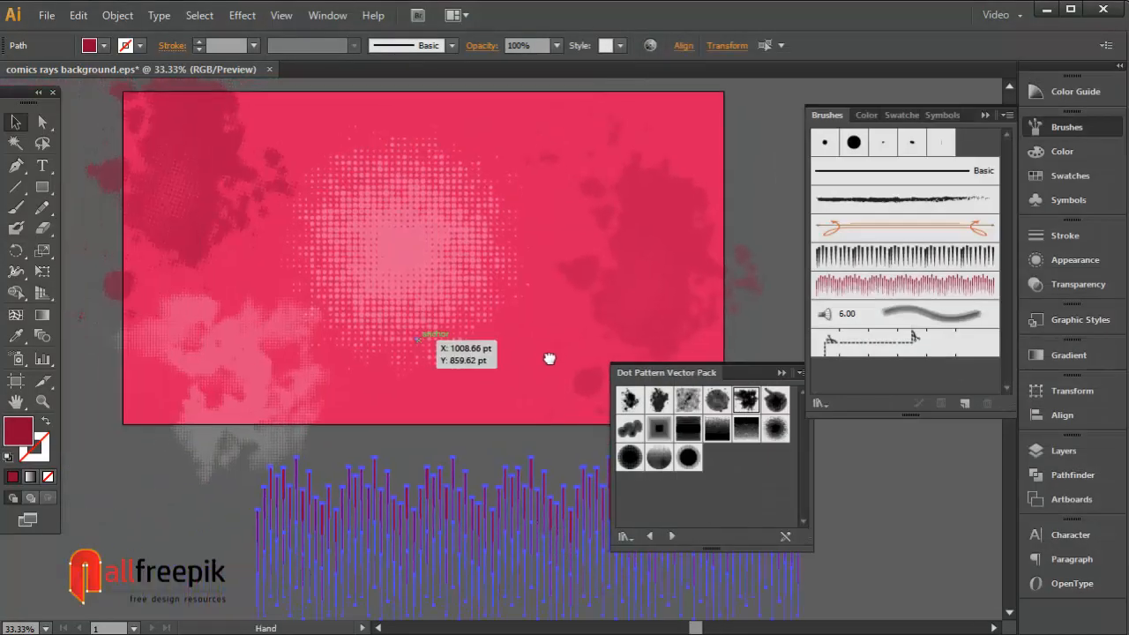
Draw a circle over the rectangle, stroke it with the spike brush and resize the ray burst.
click(43, 187)
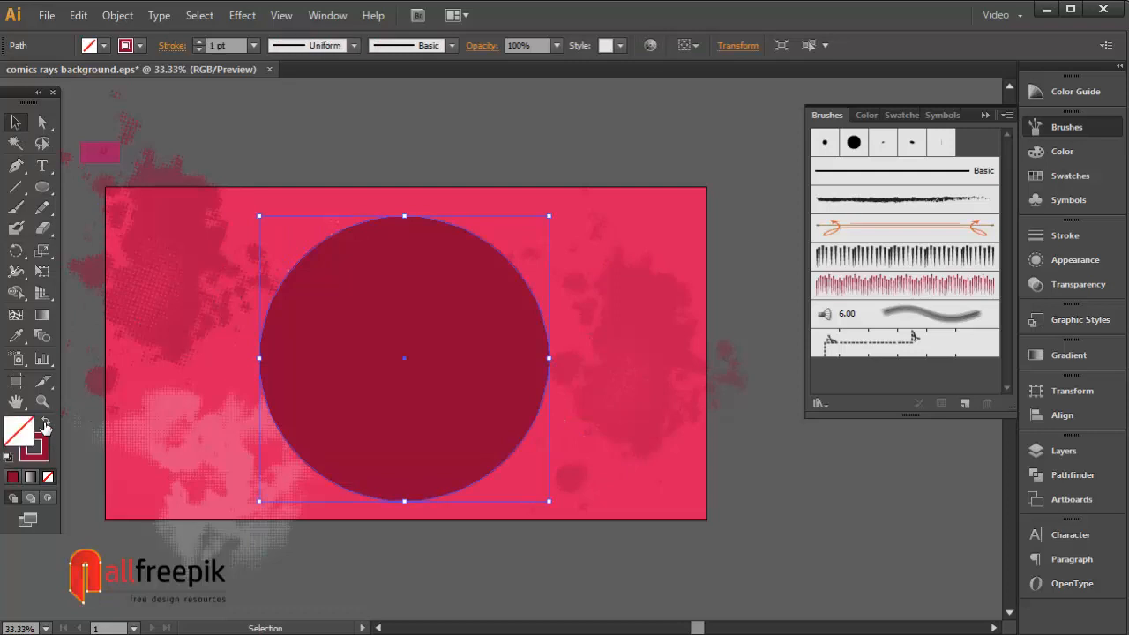
click(904, 284)
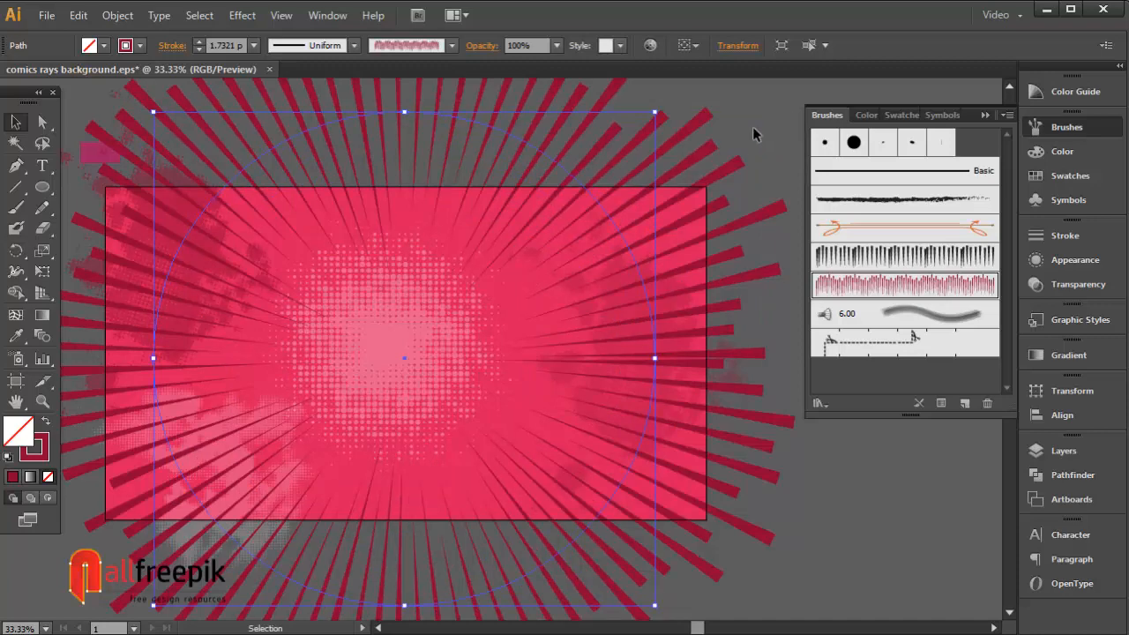
drag(656, 113, 674, 95)
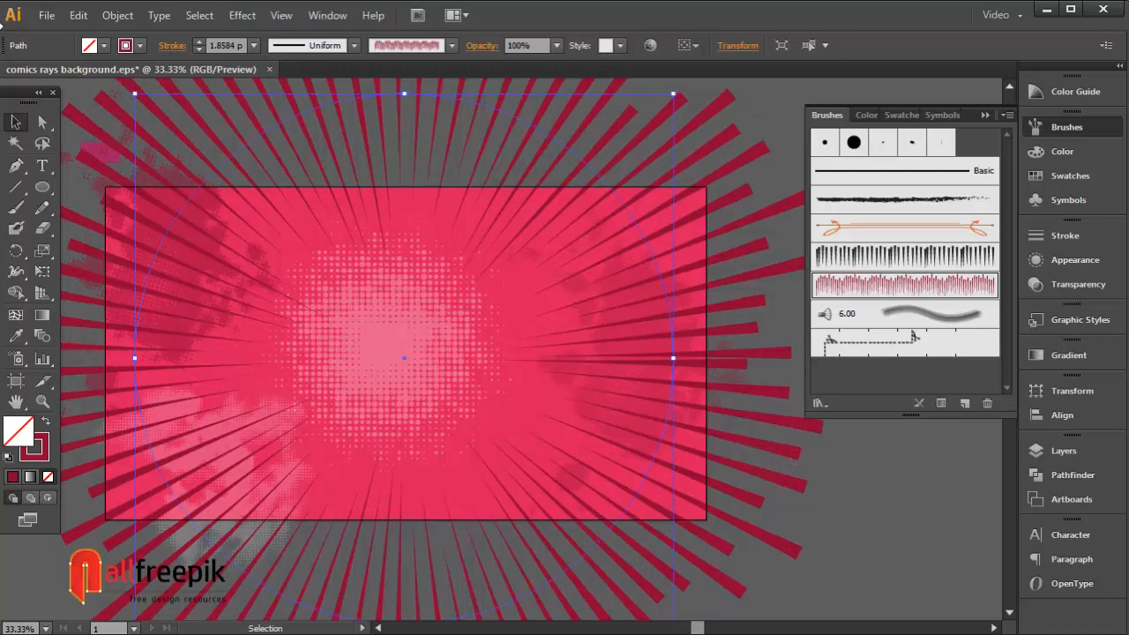
click(77, 14)
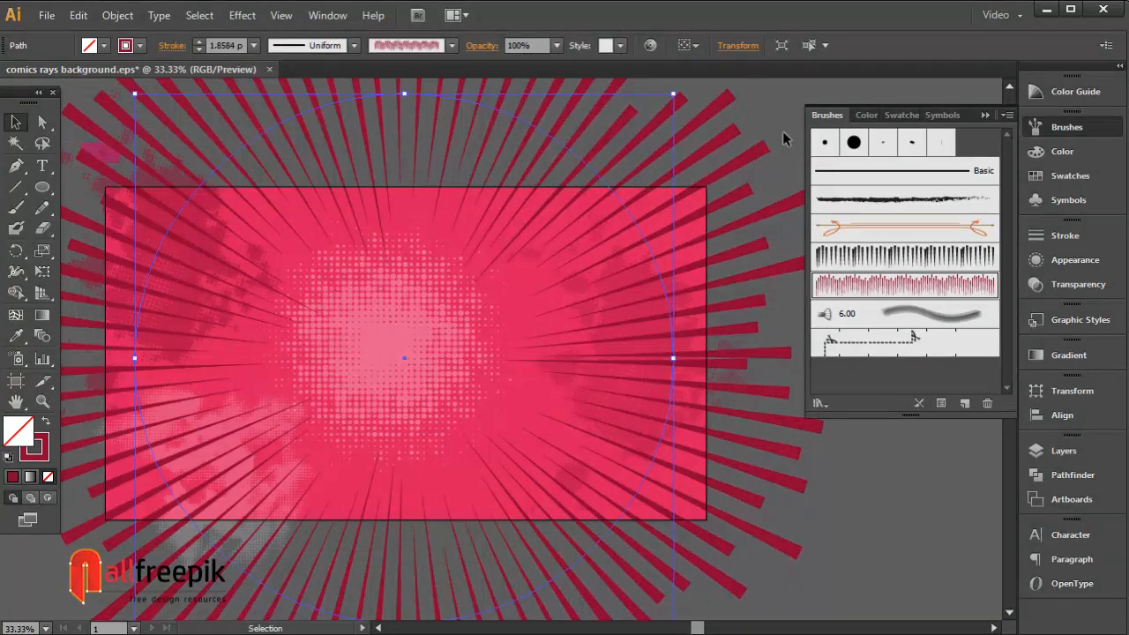
Rotate copies of the ray circle and thicken the stroke so rays fill in densely.
drag(674, 95, 714, 172)
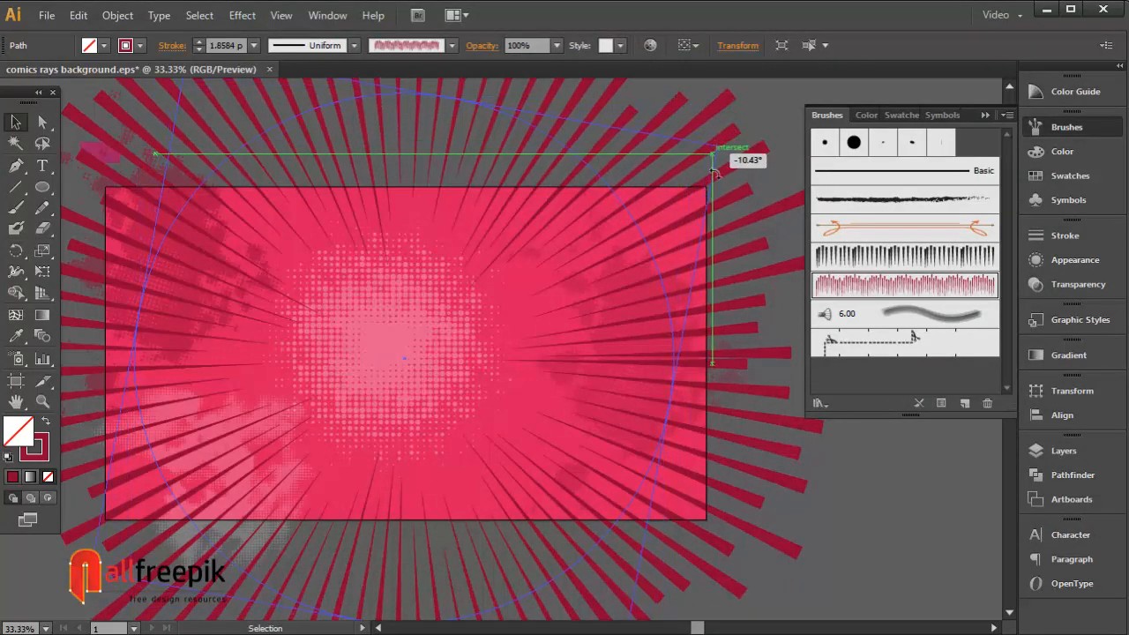
drag(715, 173, 720, 198)
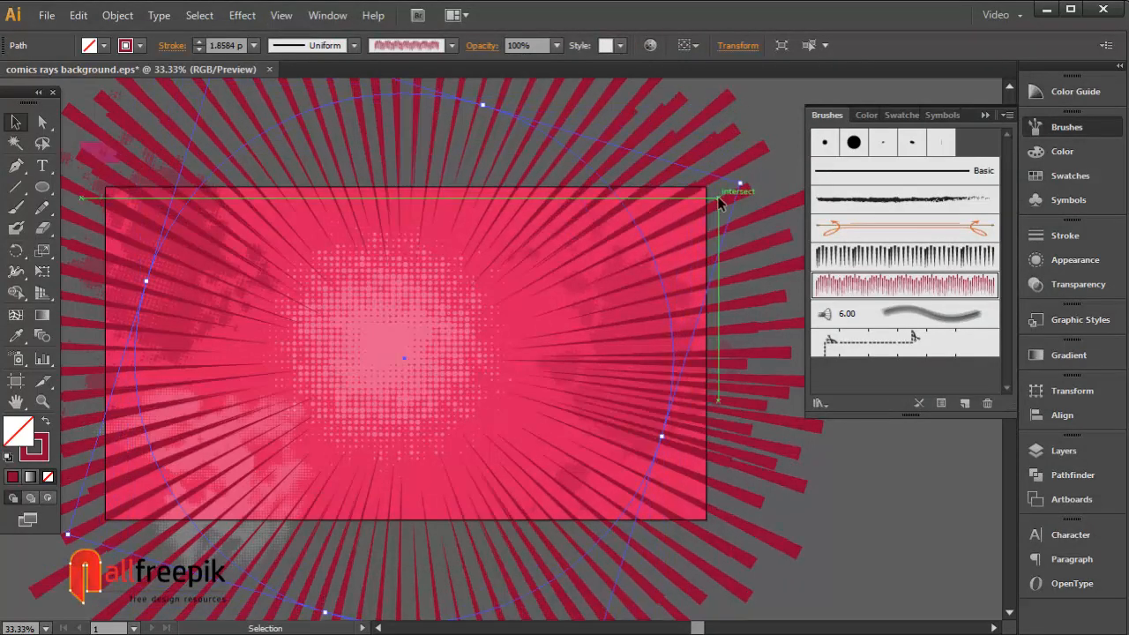
drag(720, 197, 750, 186)
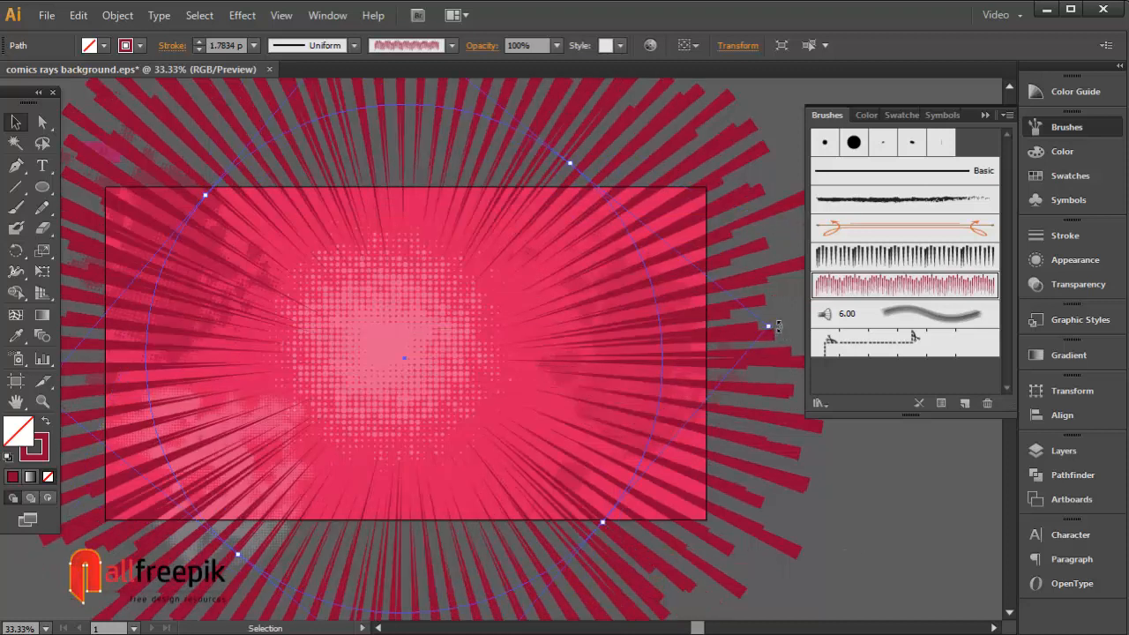
drag(780, 326, 780, 370)
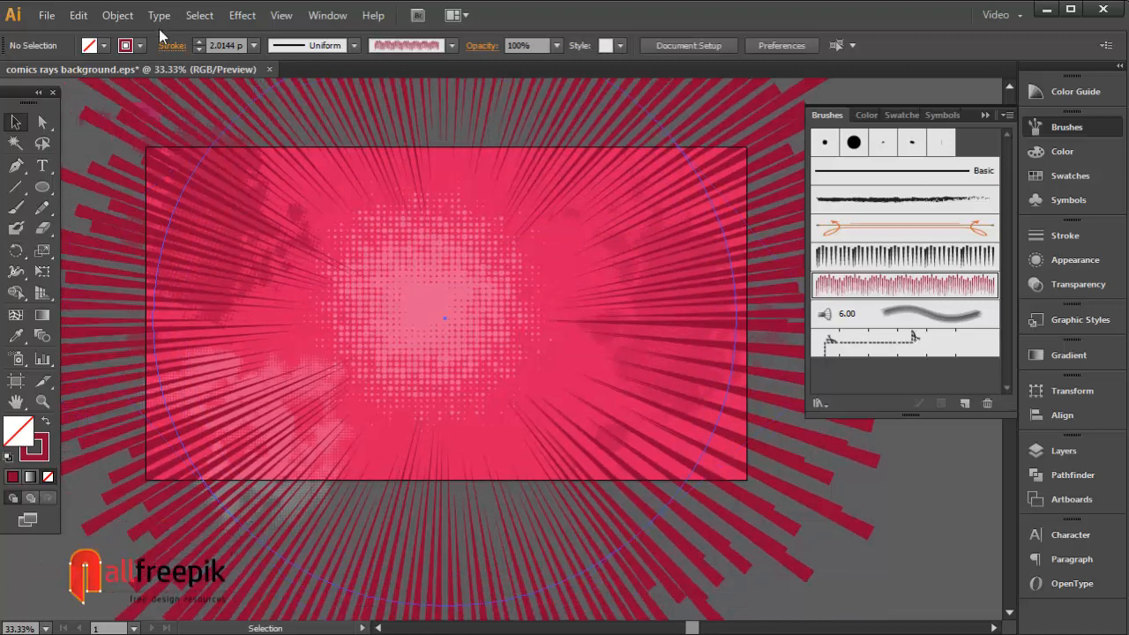
Copy the pink rectangle in front and make it a clipping mask over the dark pink rays.
click(444, 314)
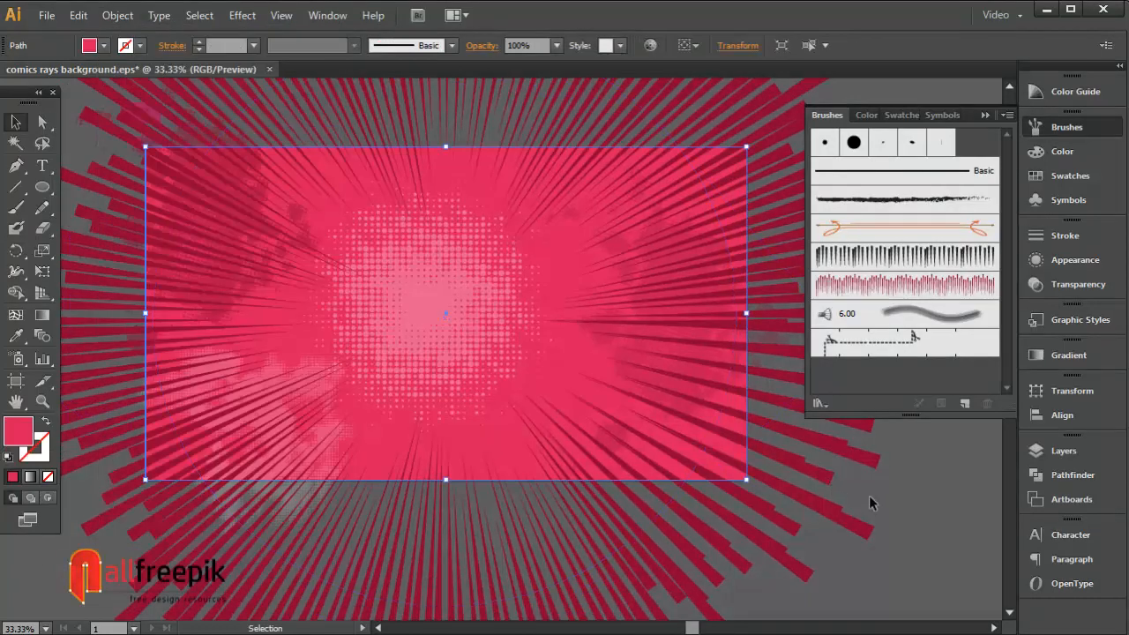
drag(145, 145, 344, 286)
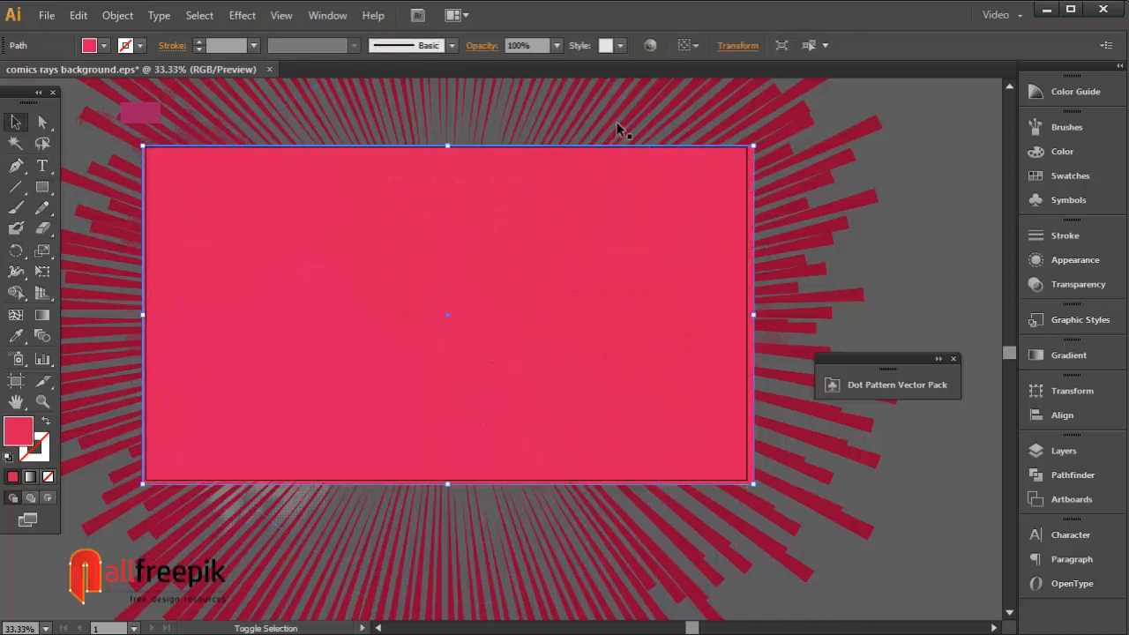
right_click(538, 209)
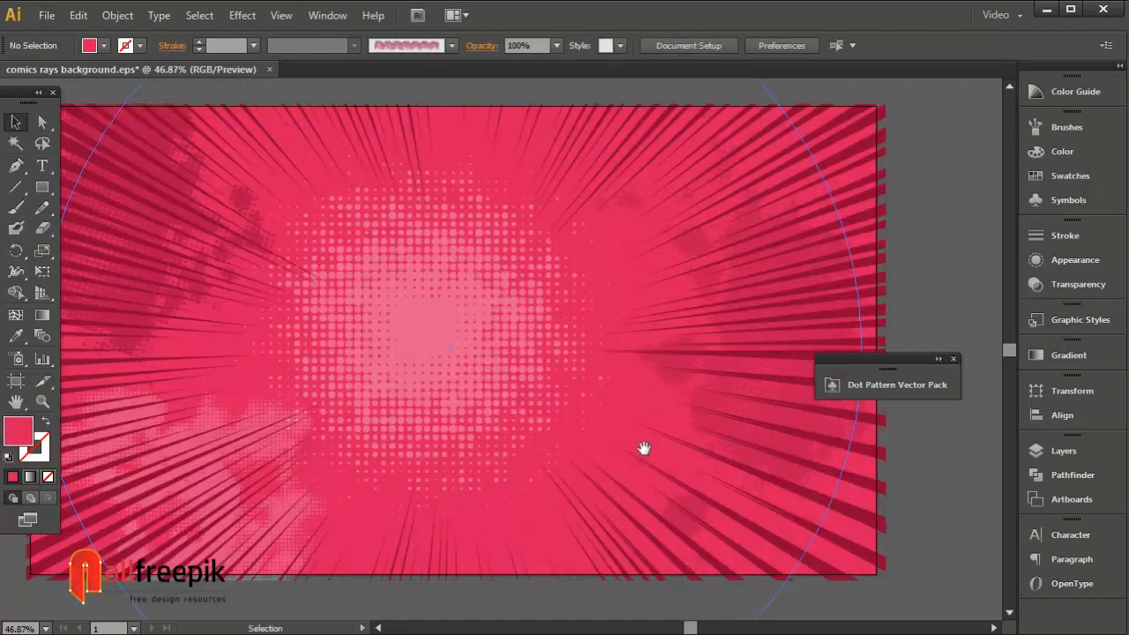
drag(644, 448, 926, 316)
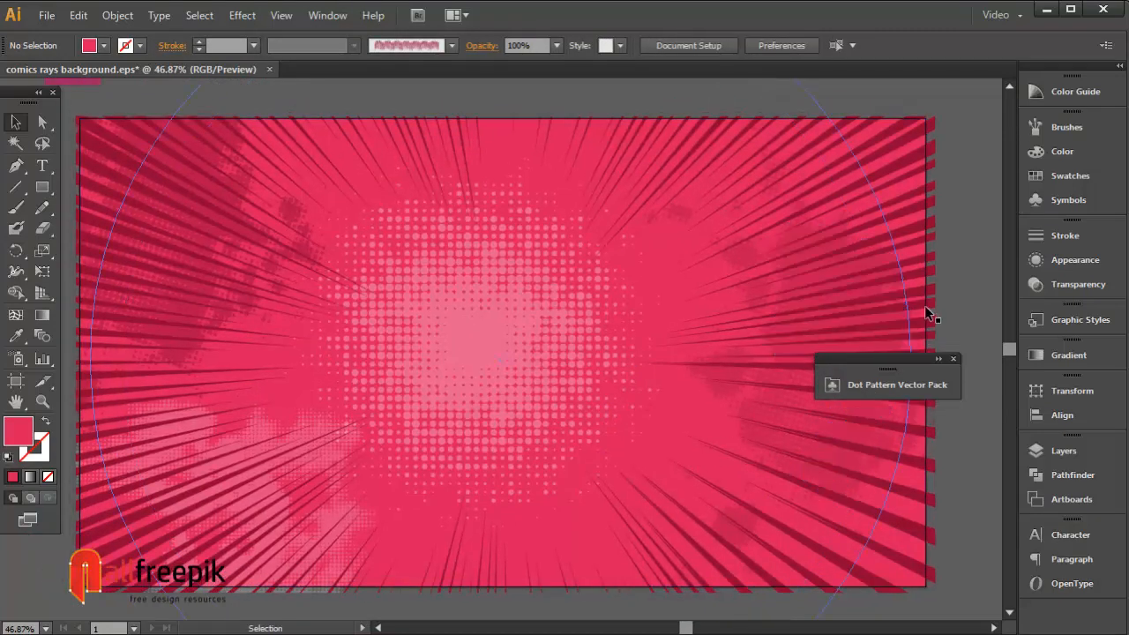